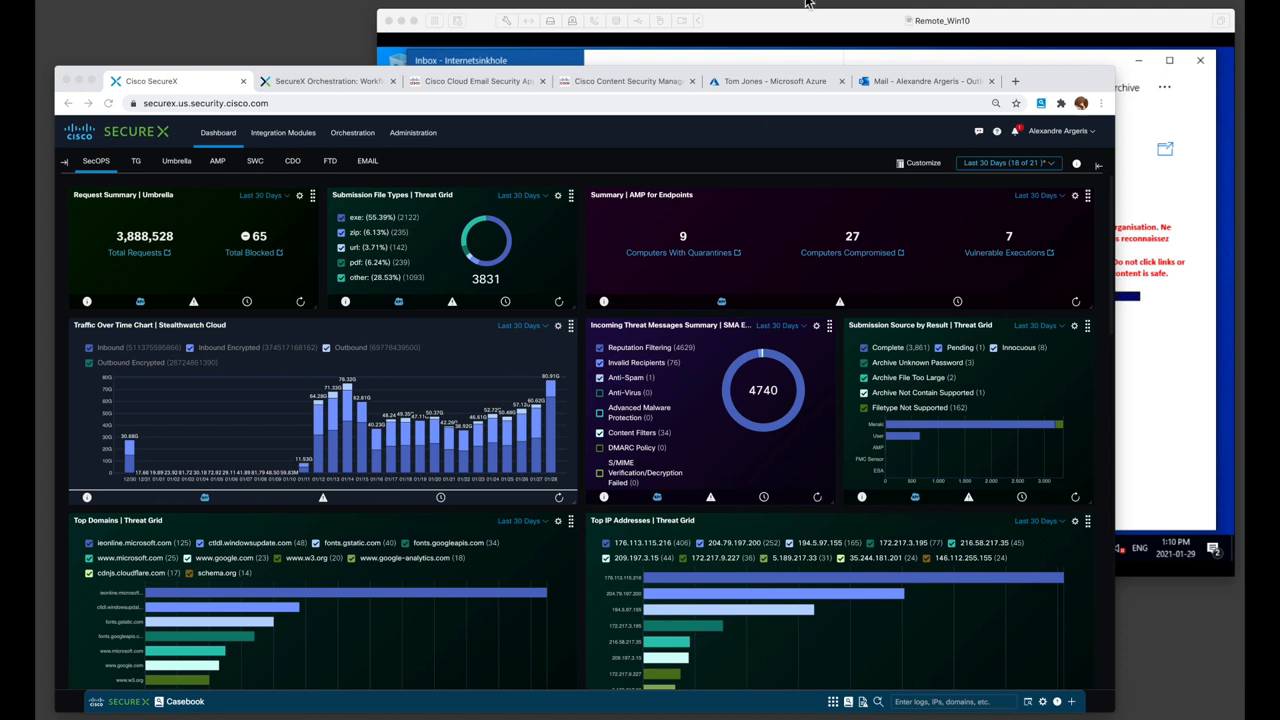
{"action": "mouse_move", "coordinate": [812, 28]}
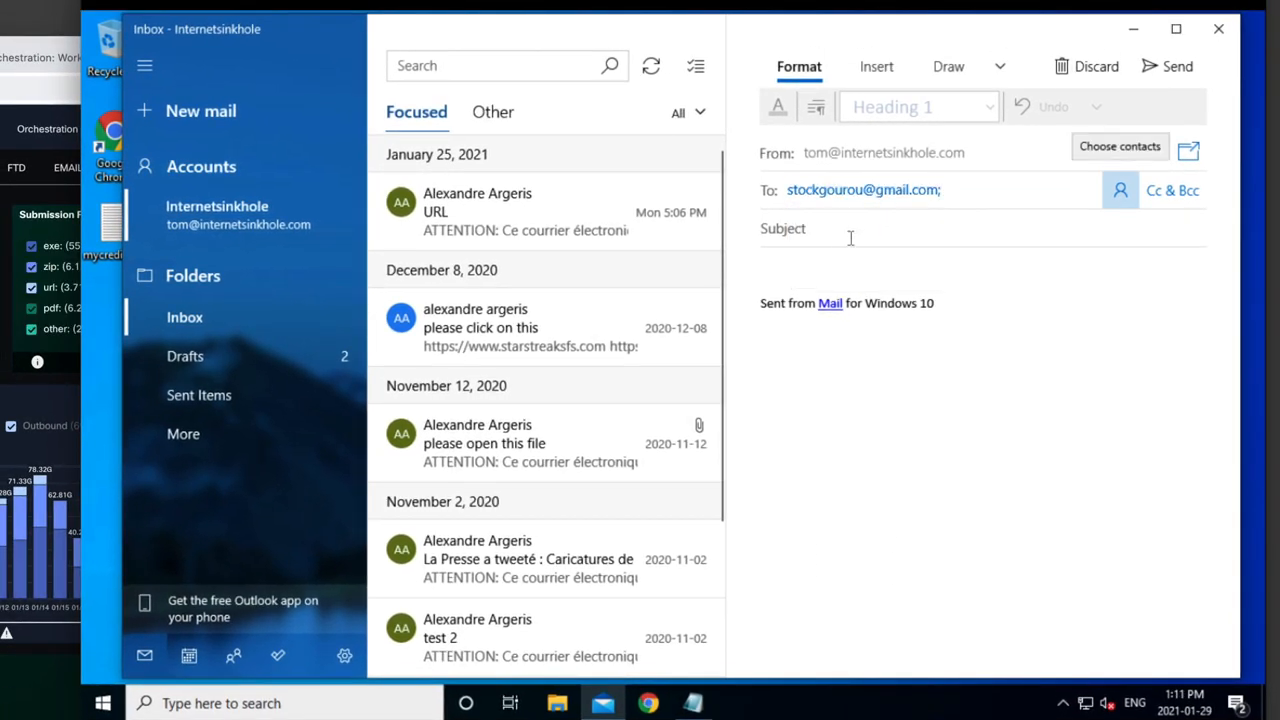
Type the subject 'please take these nu…' in the Windows Mail draft
{"action": "type", "text": "please take"}
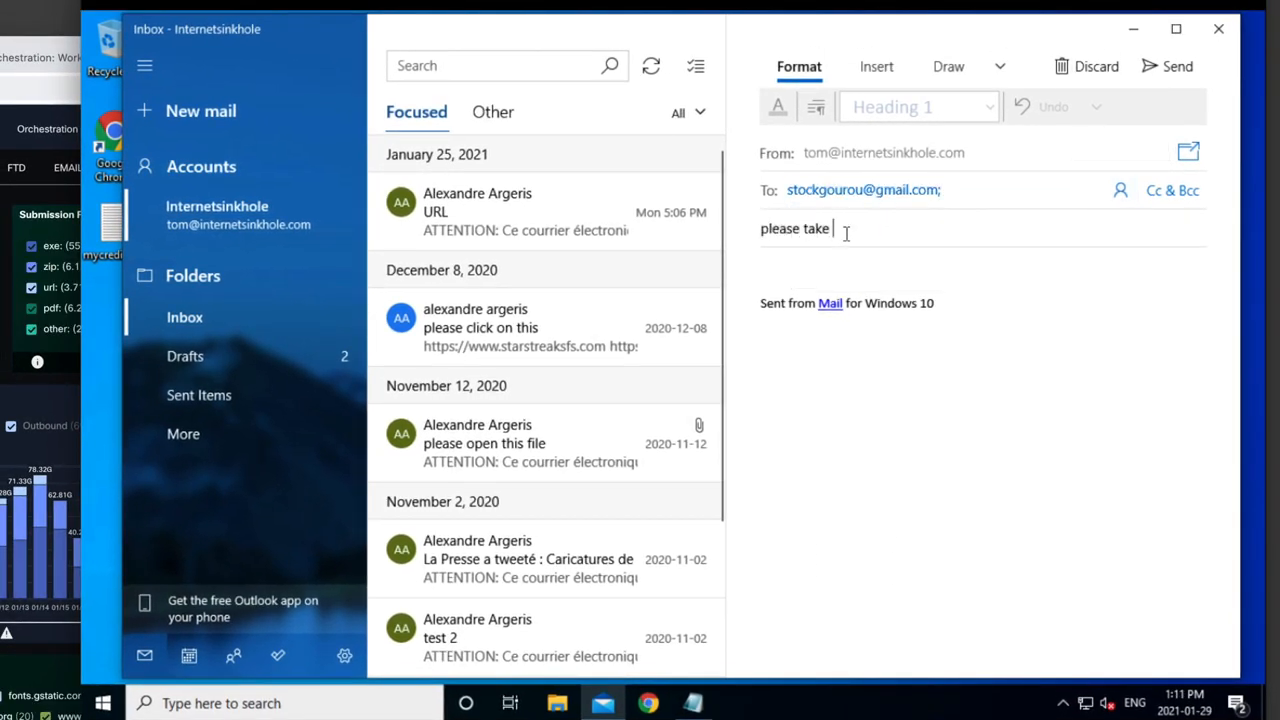
{"action": "type", "text": "these nu"}
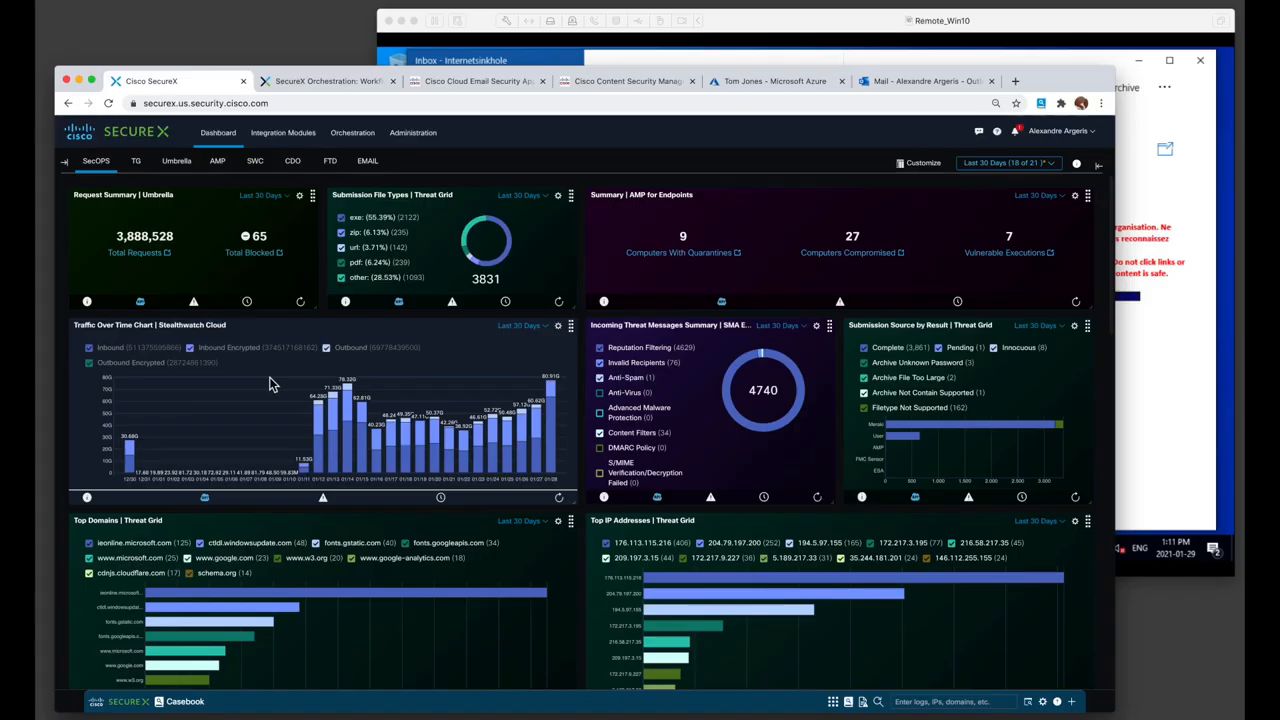
{"action": "mouse_move", "coordinate": [305, 237]}
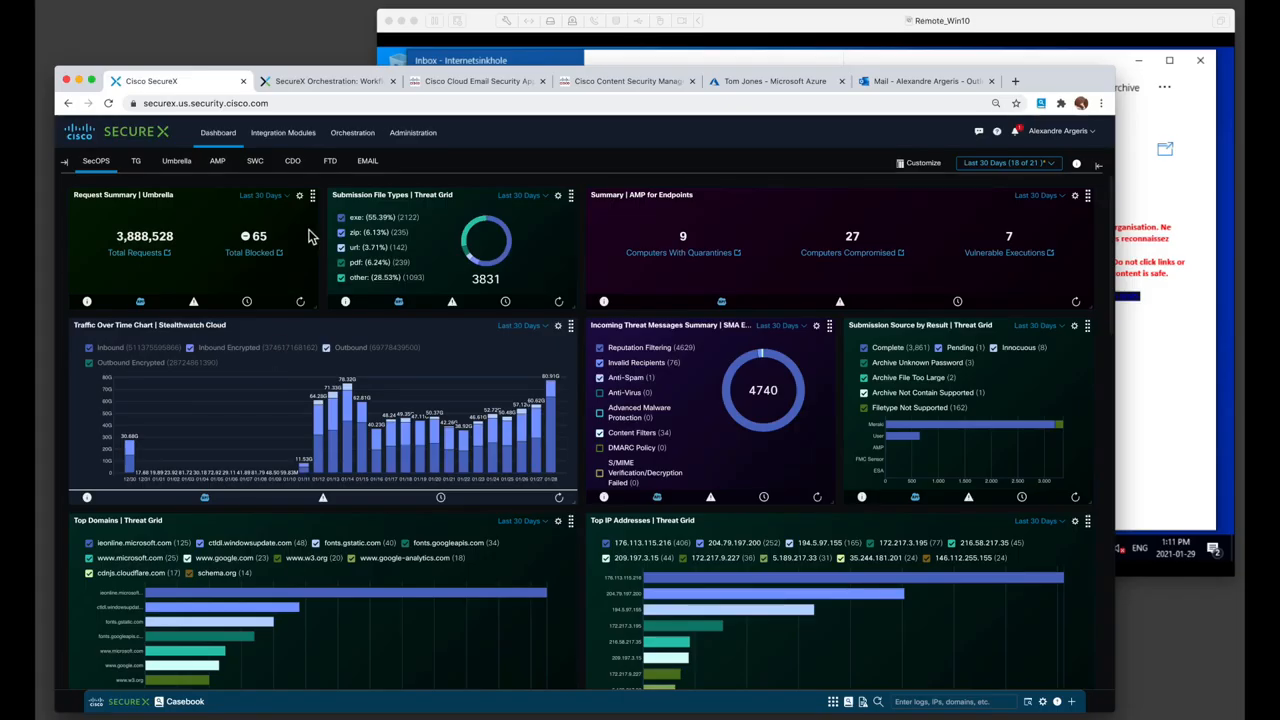
{"action": "mouse_move", "coordinate": [407, 161]}
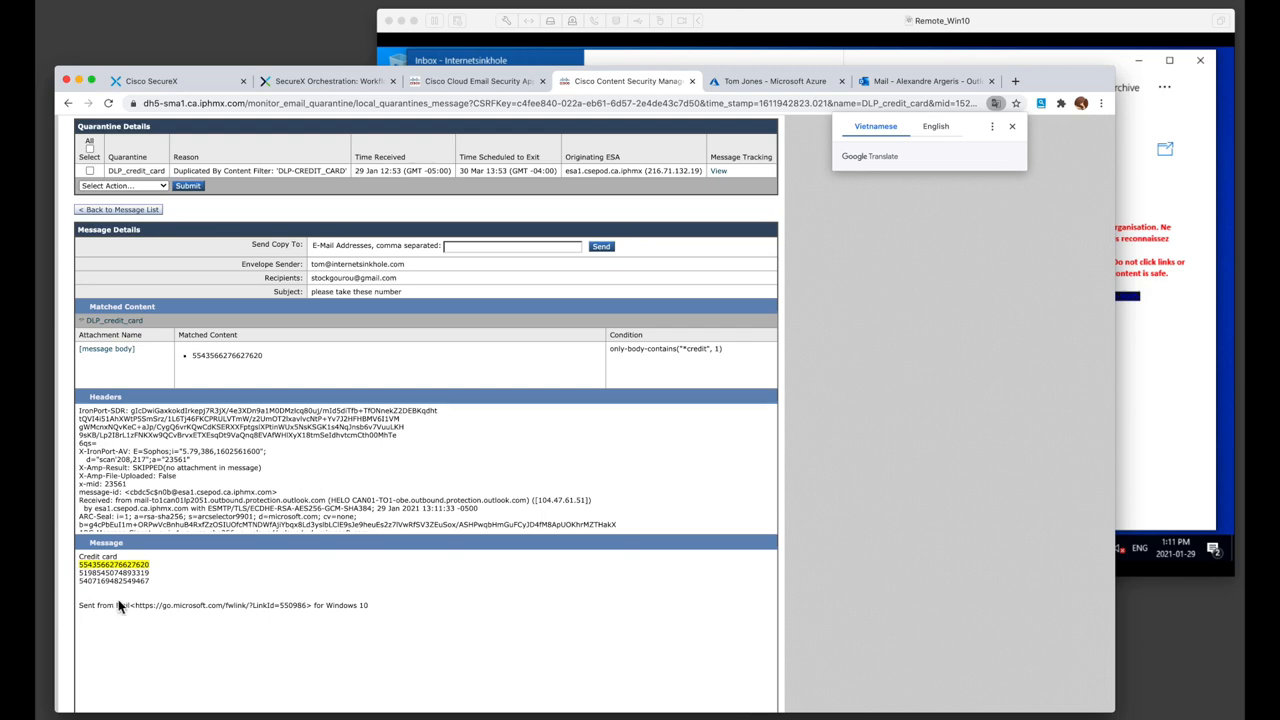
Switch to SecureX Orchestration's running runs, showing 'CES DLP Credit Card detected'
{"action": "left_click", "coordinate": [326, 81]}
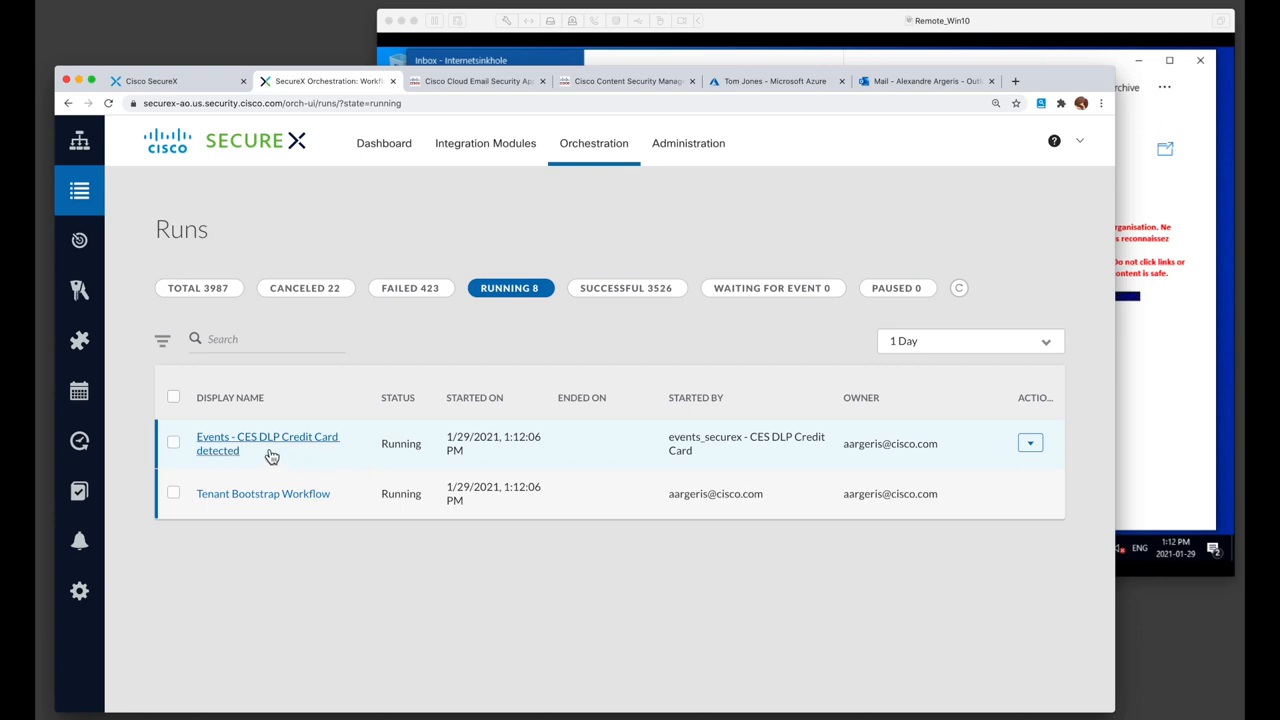
{"action": "mouse_move", "coordinate": [267, 453]}
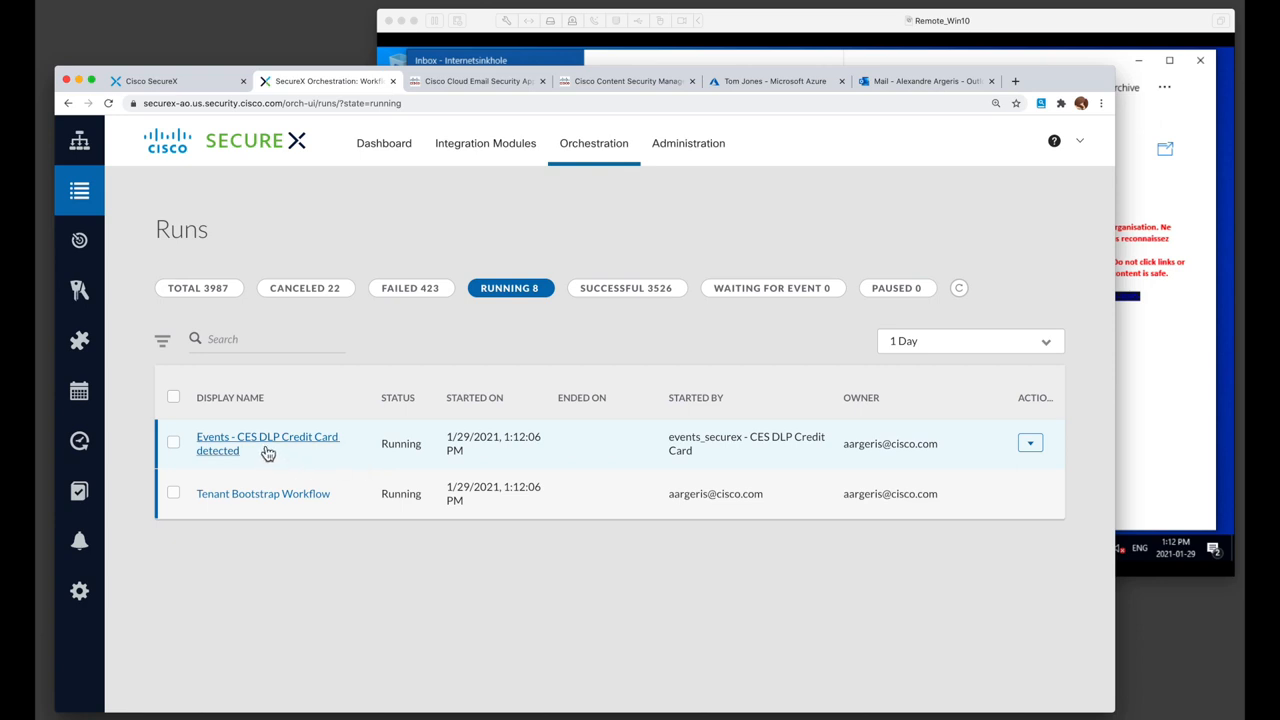
Open the running 'Events - CES DLP Credit Card detected' run and scroll its workflow
{"action": "left_click", "coordinate": [267, 444]}
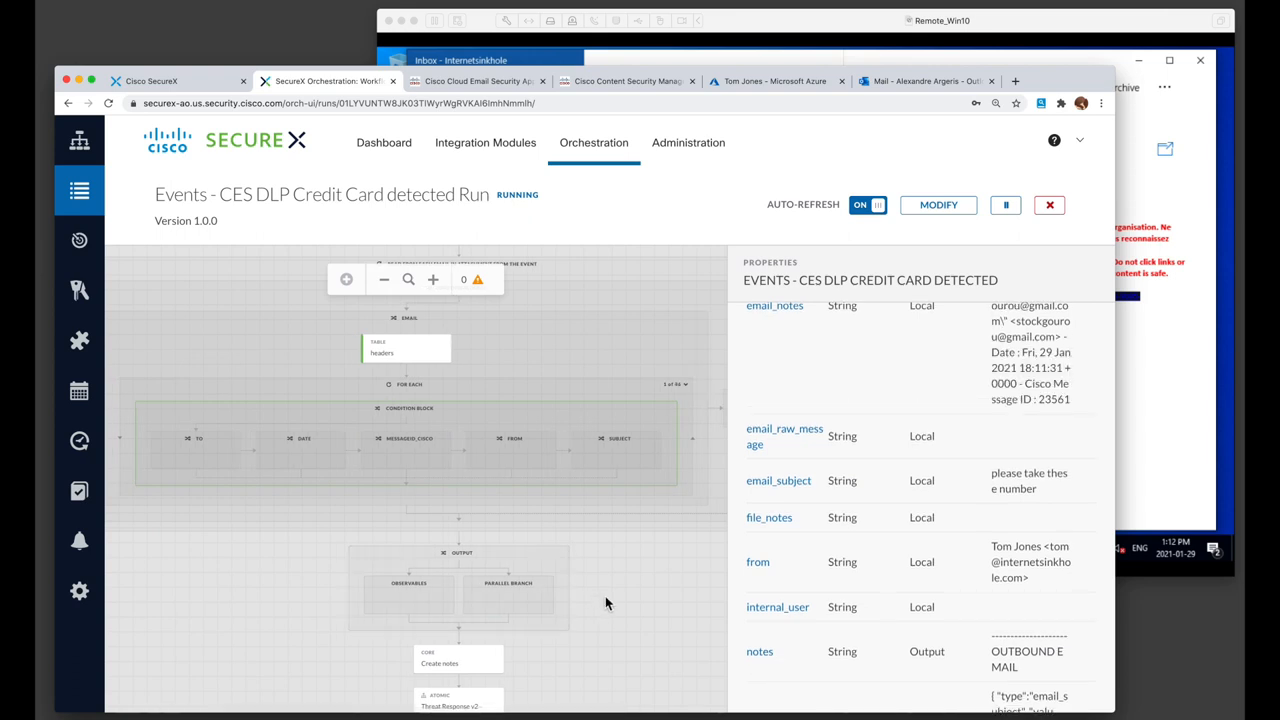
{"action": "mouse_move", "coordinate": [589, 600]}
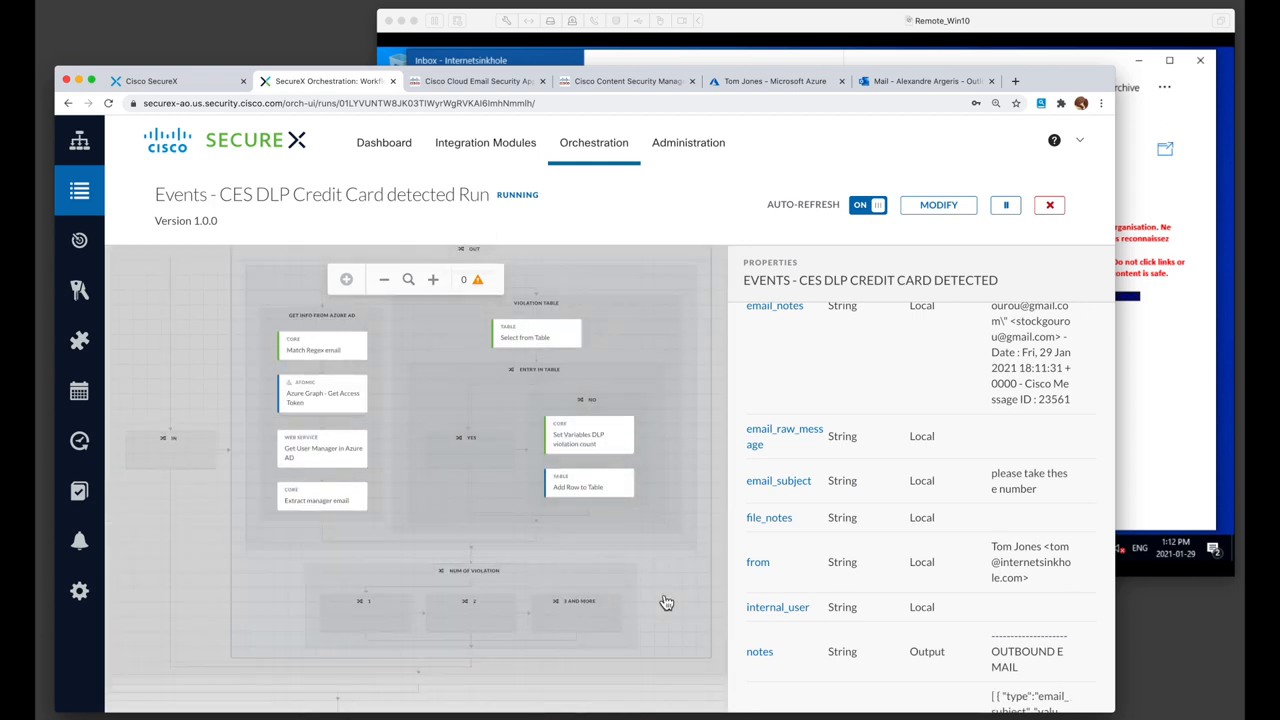
{"action": "scroll", "scroll_direction": "down", "scroll_amount": 3}
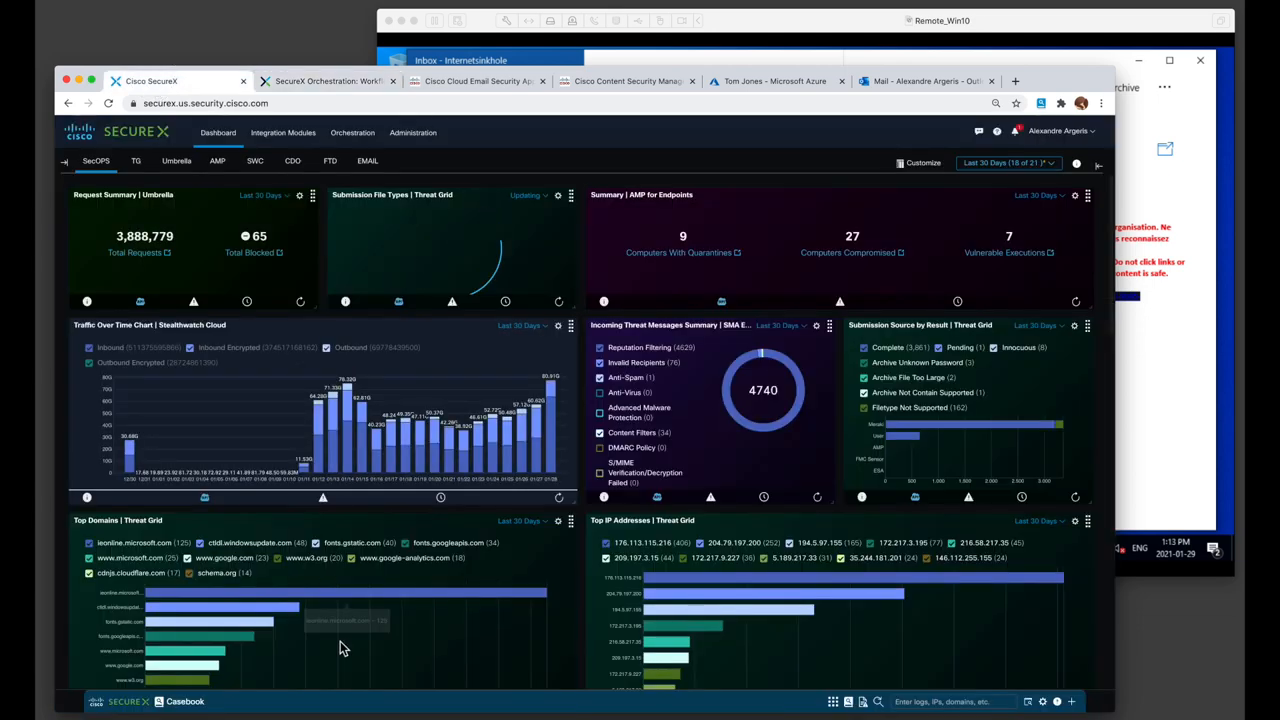
Open the SecureX Casebook to view the new DLP credit card case
{"action": "left_click", "coordinate": [179, 700]}
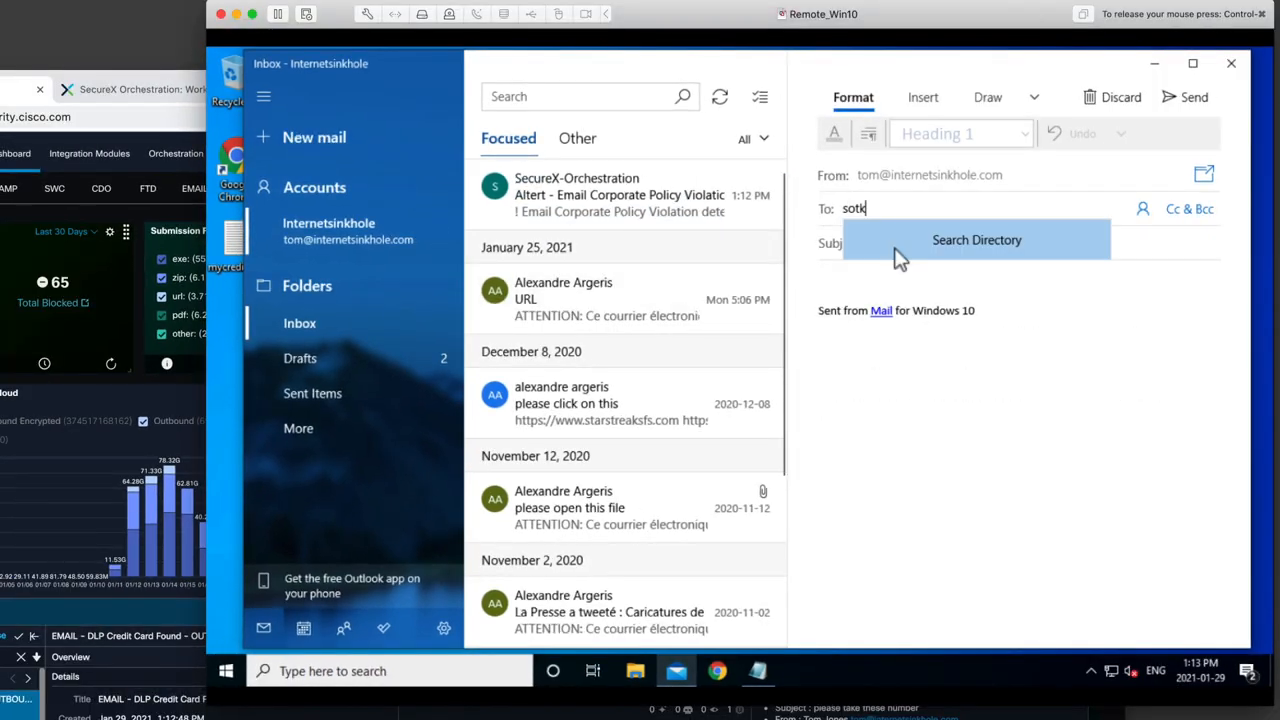
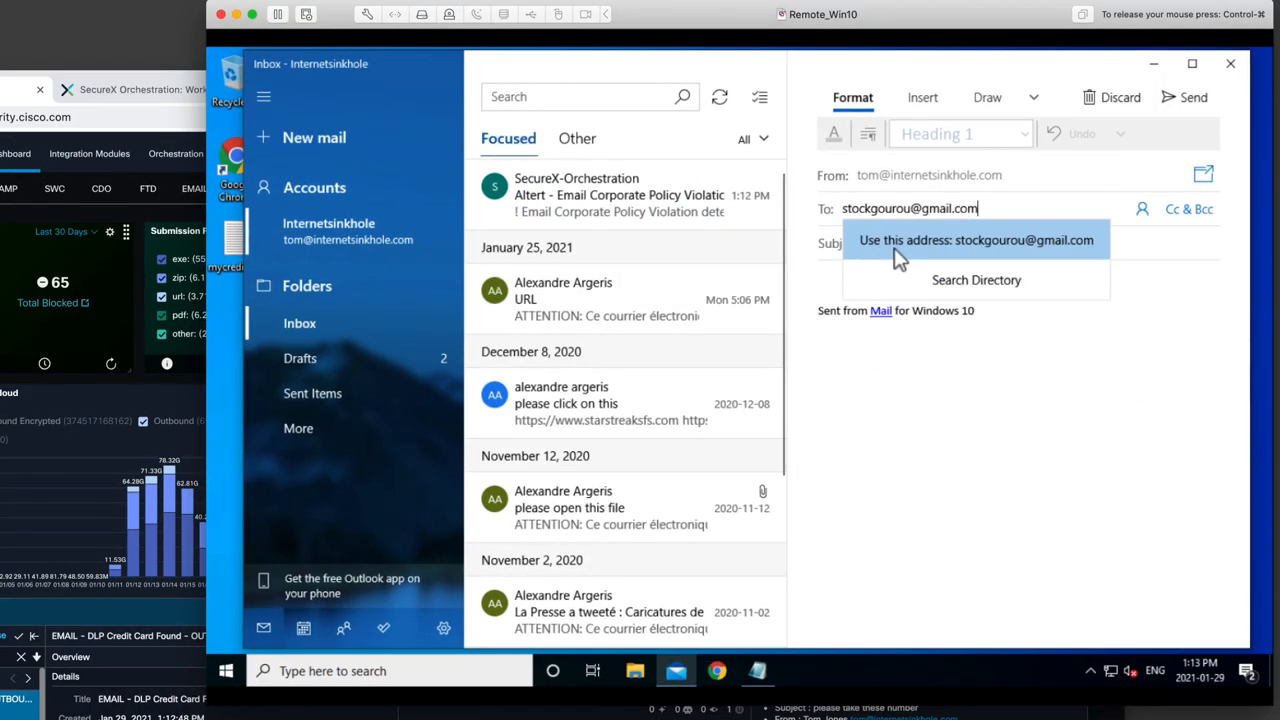
{"action": "left_click", "coordinate": [975, 240]}
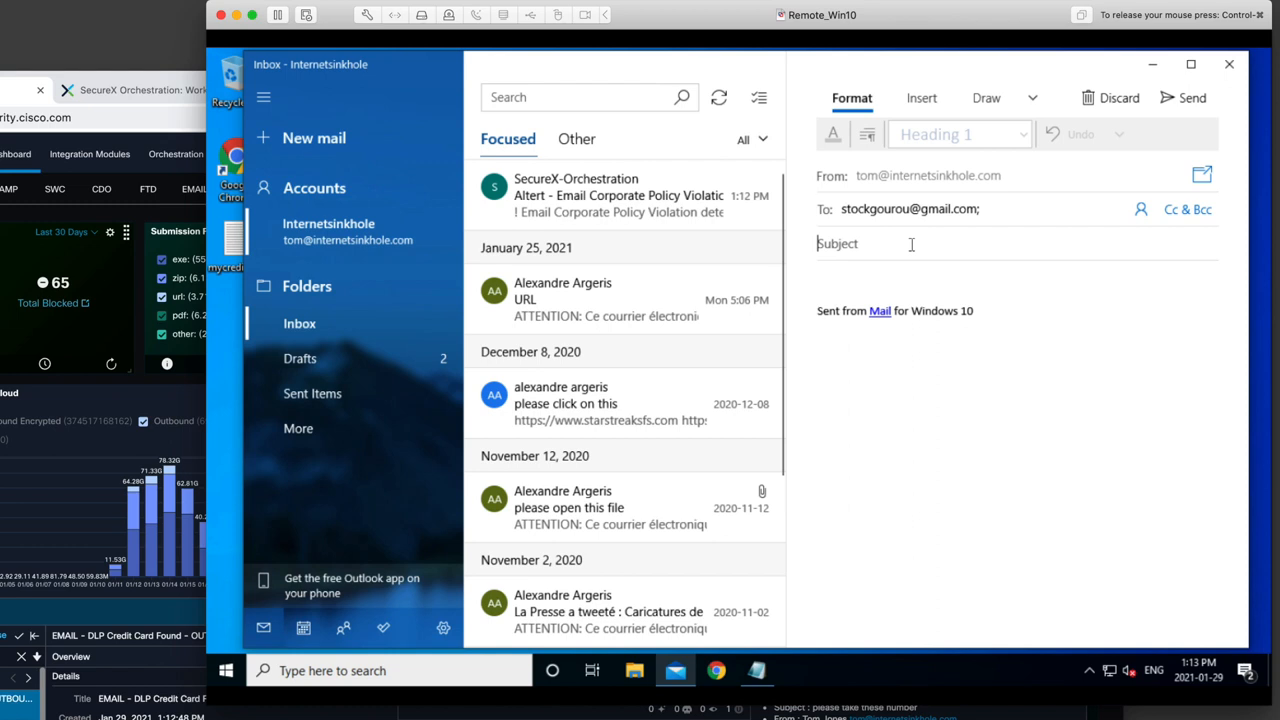
{"action": "type", "text": "credit card num again"}
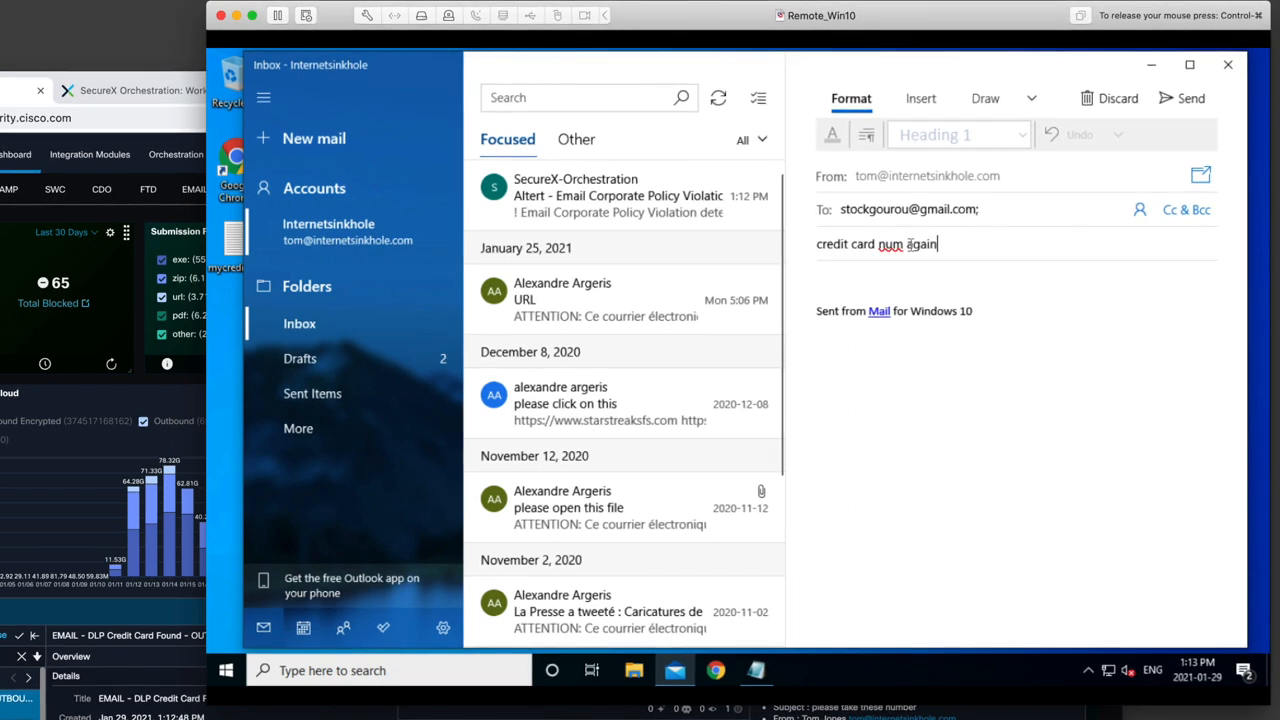
{"action": "type", "text": "!"}
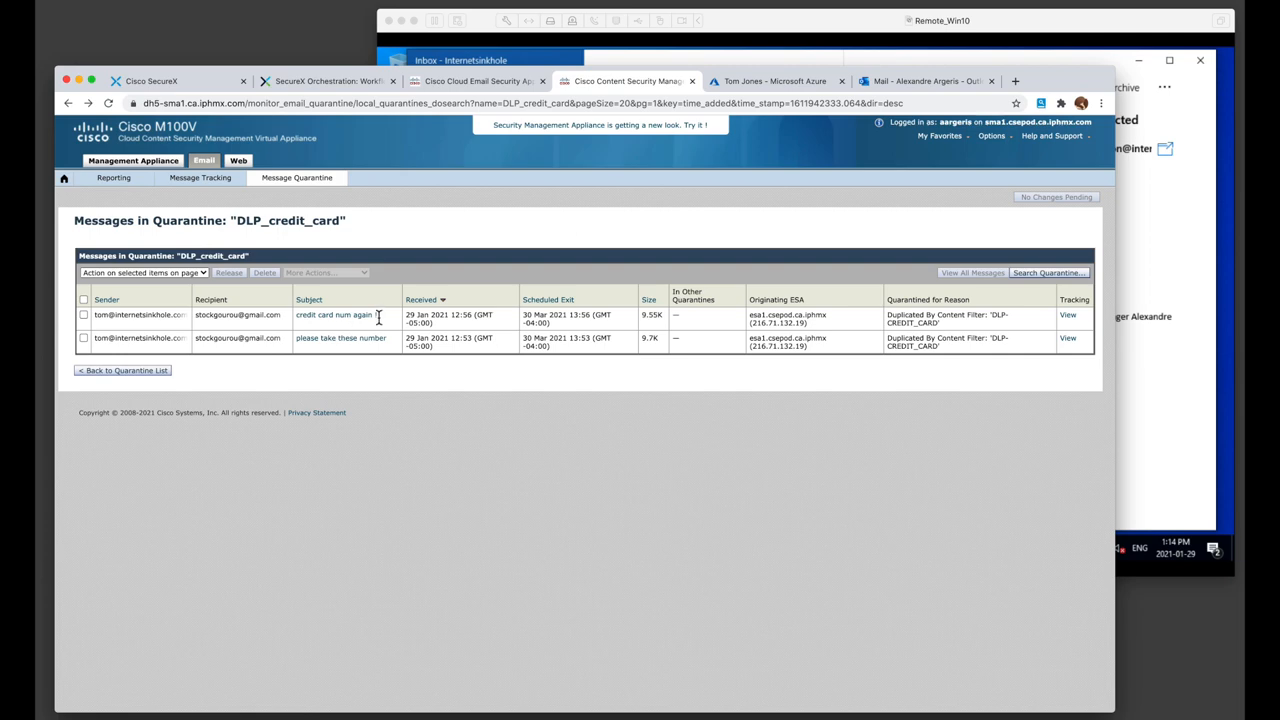
Open the quarantined 'credit card num again' message, review its matched card numbers, and go back
{"action": "left_click", "coordinate": [332, 314]}
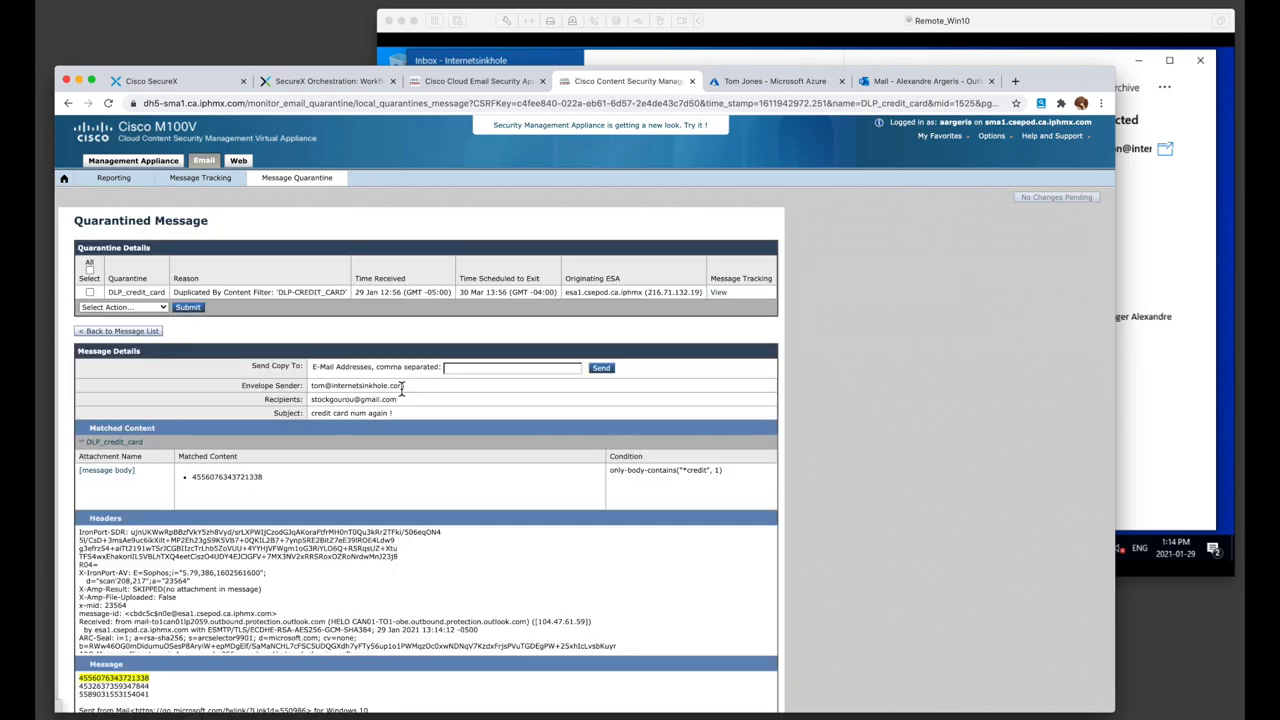
{"action": "scroll", "scroll_direction": "down", "scroll_amount": 3}
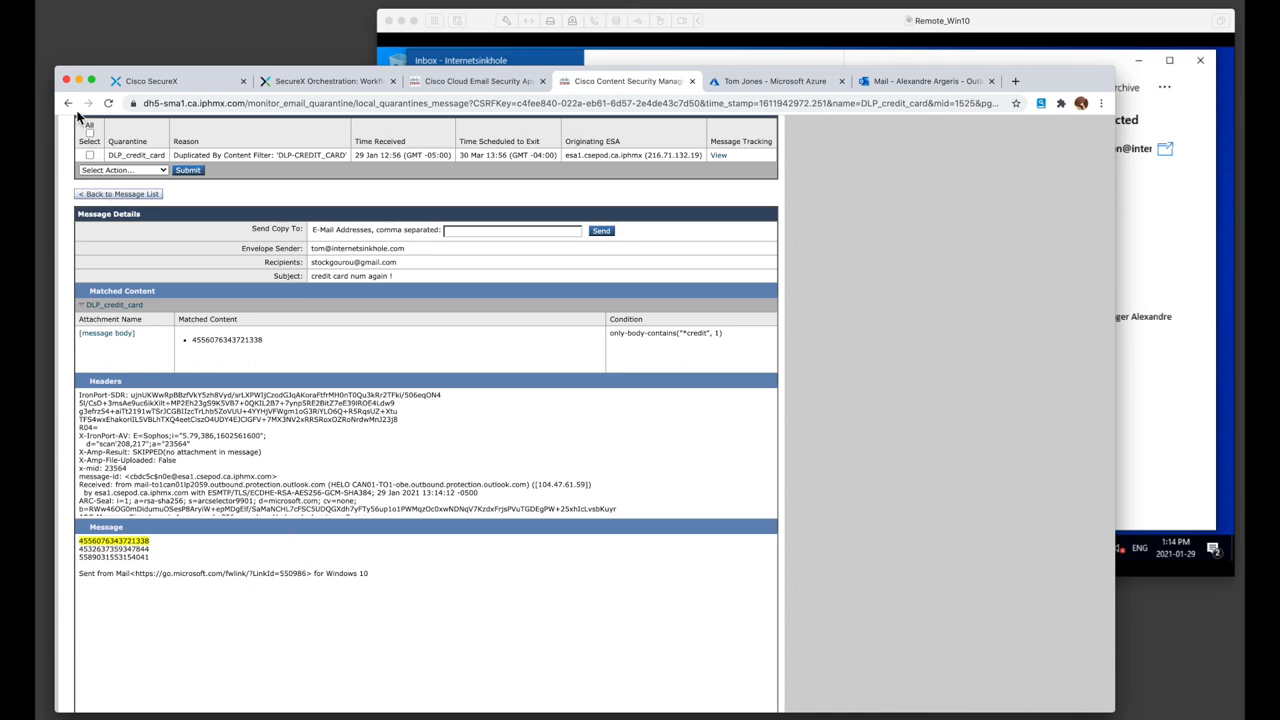
{"action": "left_click", "coordinate": [330, 80]}
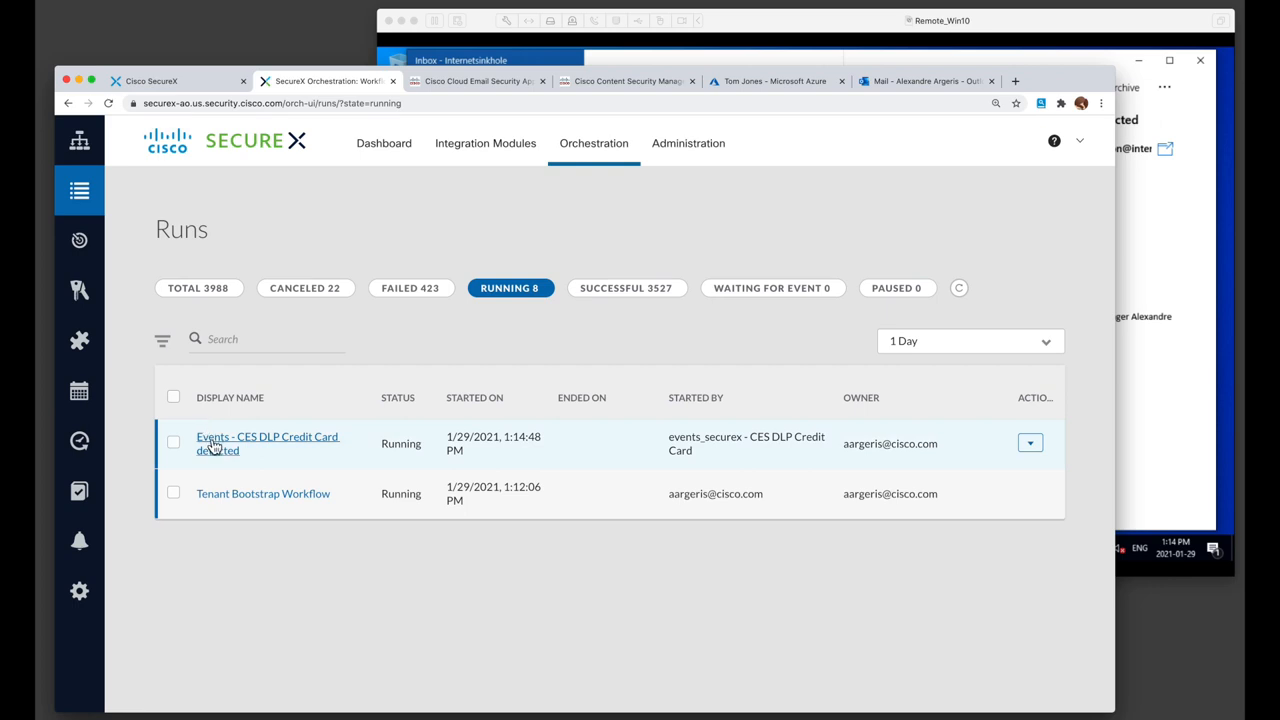
Open the new 'Events - CES DLP Credit Card detected' run
{"action": "left_click", "coordinate": [267, 443]}
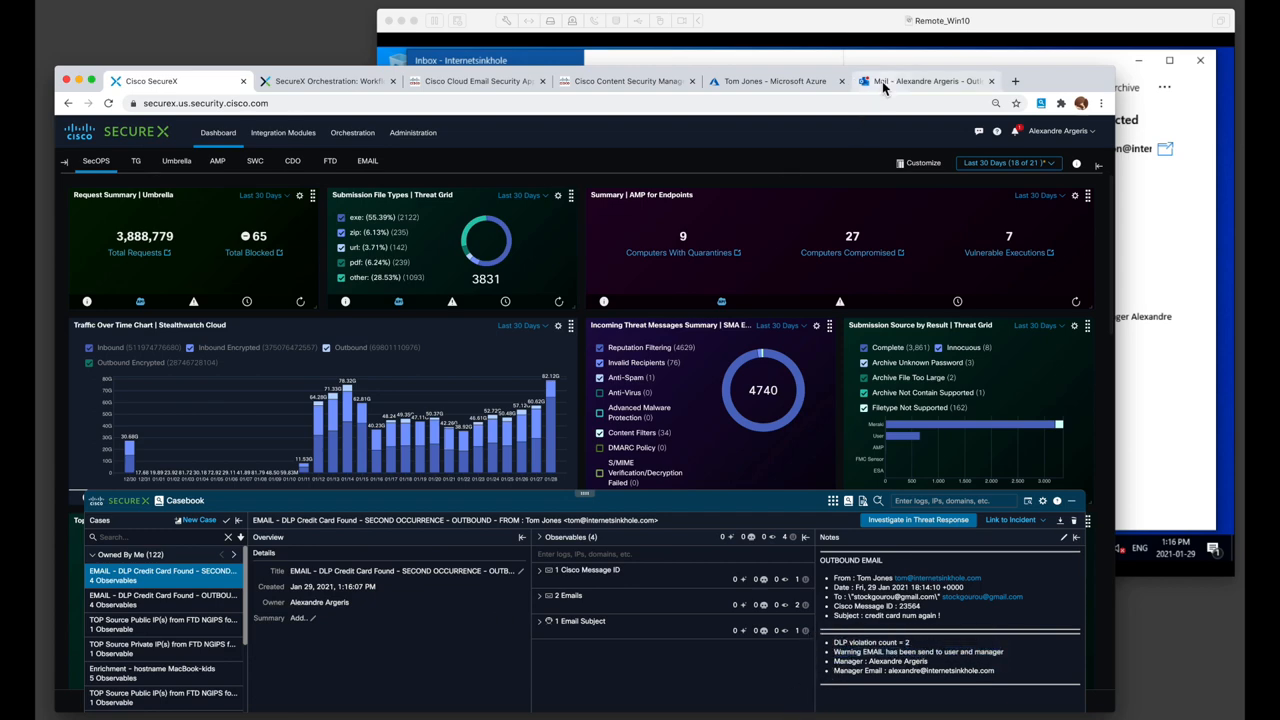
Open the second-occurrence WARNING email in Outlook and highlight its subject and sender
{"action": "left_click", "coordinate": [932, 80]}
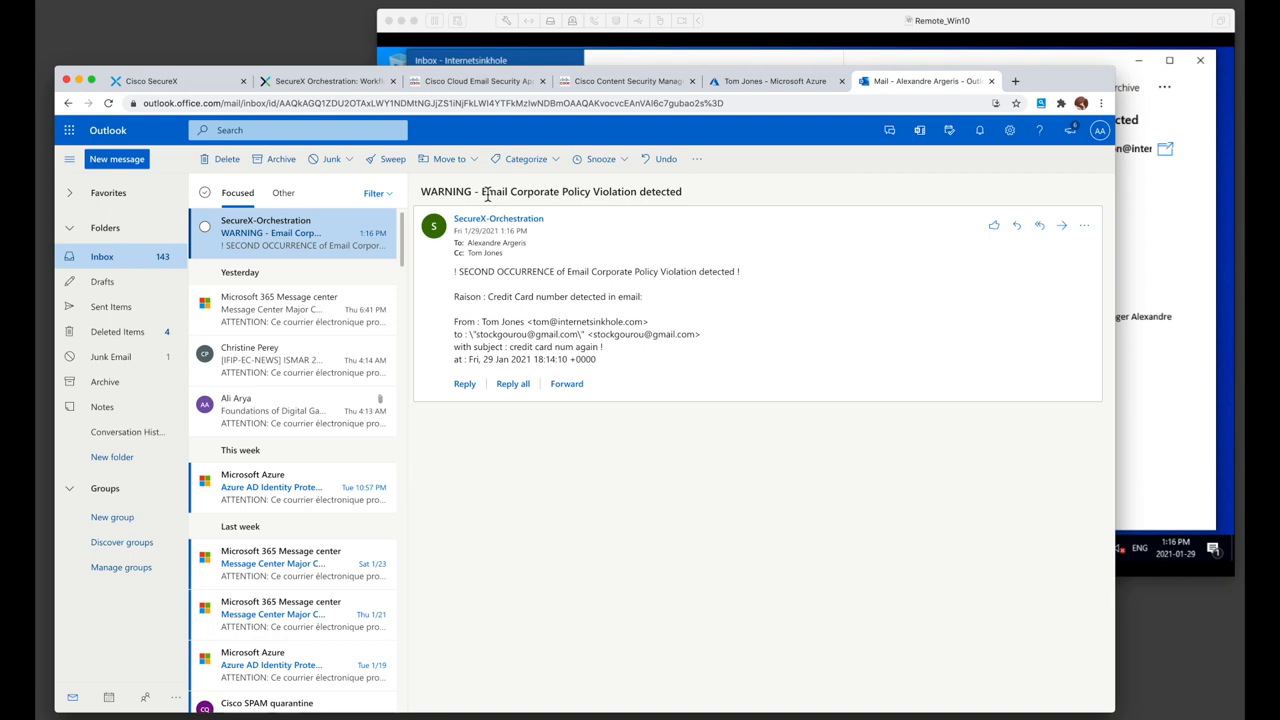
{"action": "left_click_drag", "start_coordinate": [483, 191], "coordinate": [681, 191]}
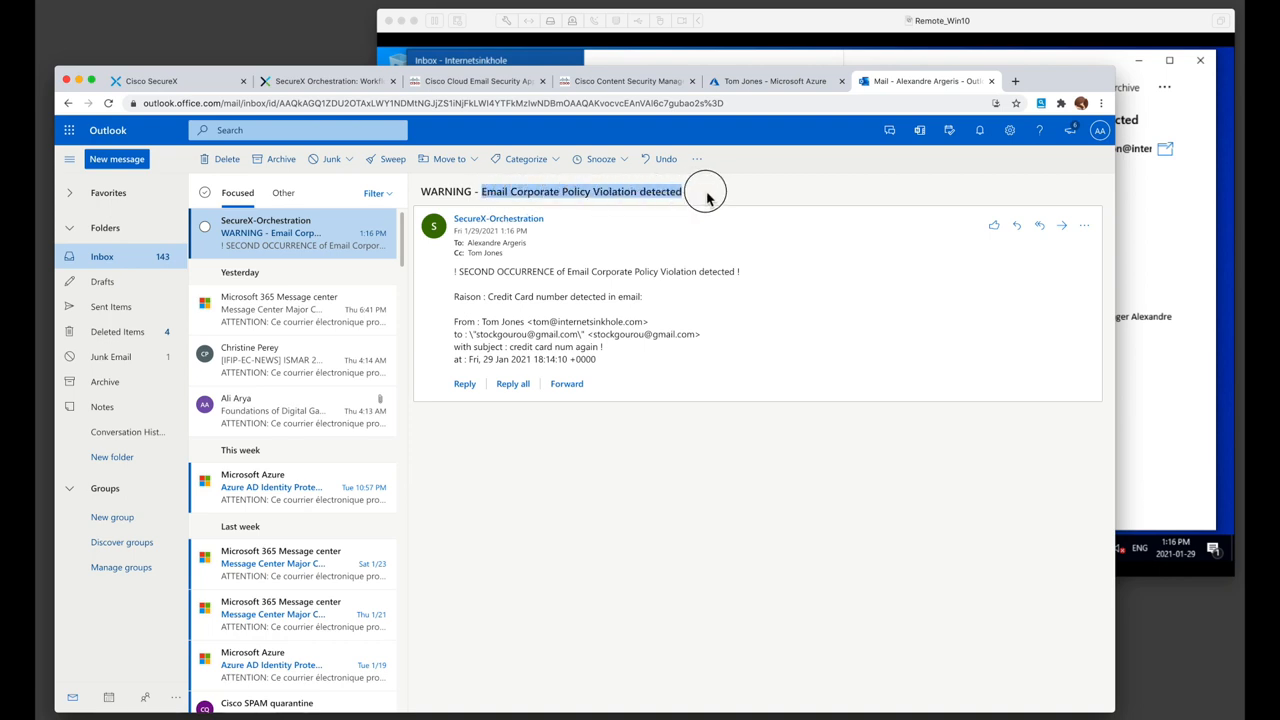
{"action": "mouse_move", "coordinate": [693, 320]}
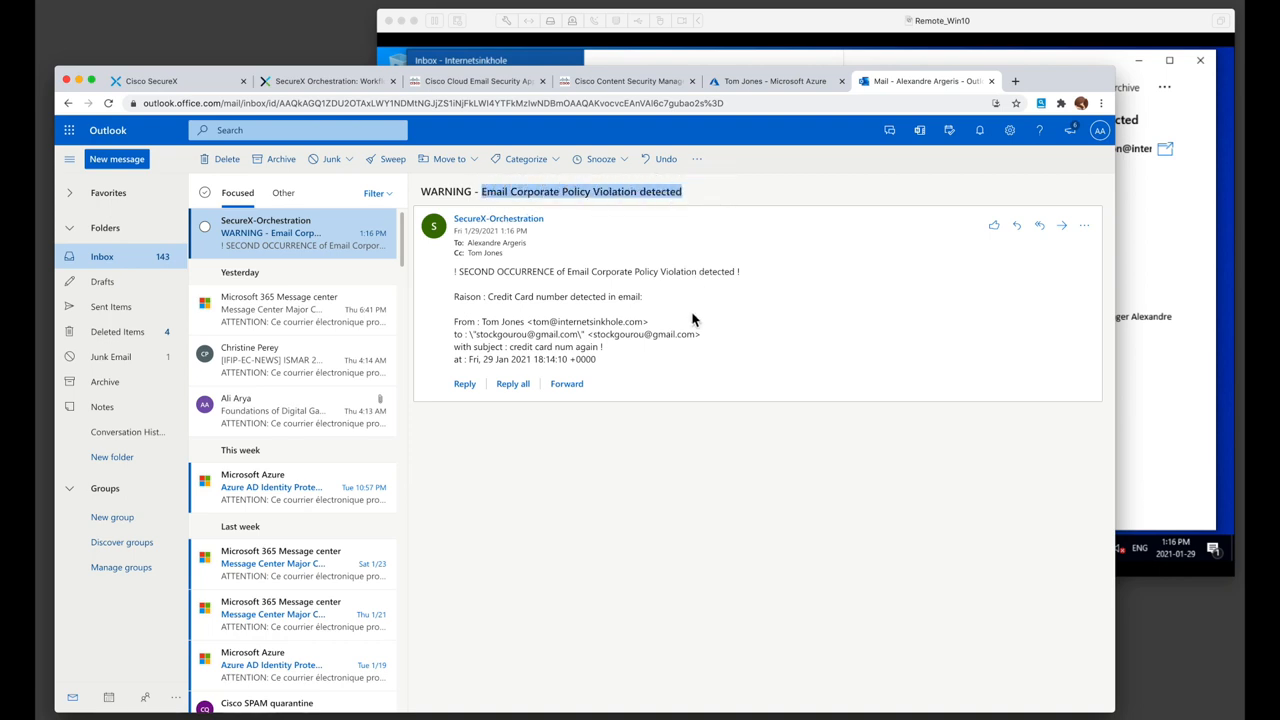
{"action": "mouse_move", "coordinate": [486, 328]}
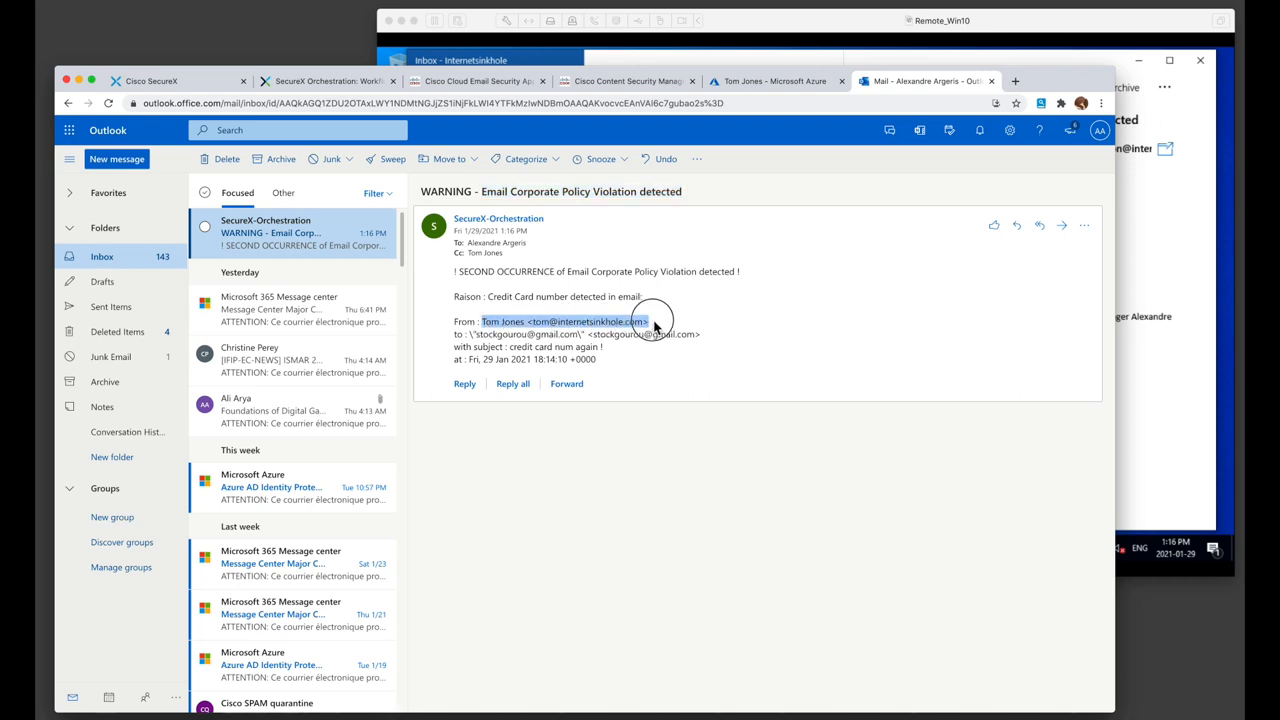
{"action": "left_click", "coordinate": [706, 334]}
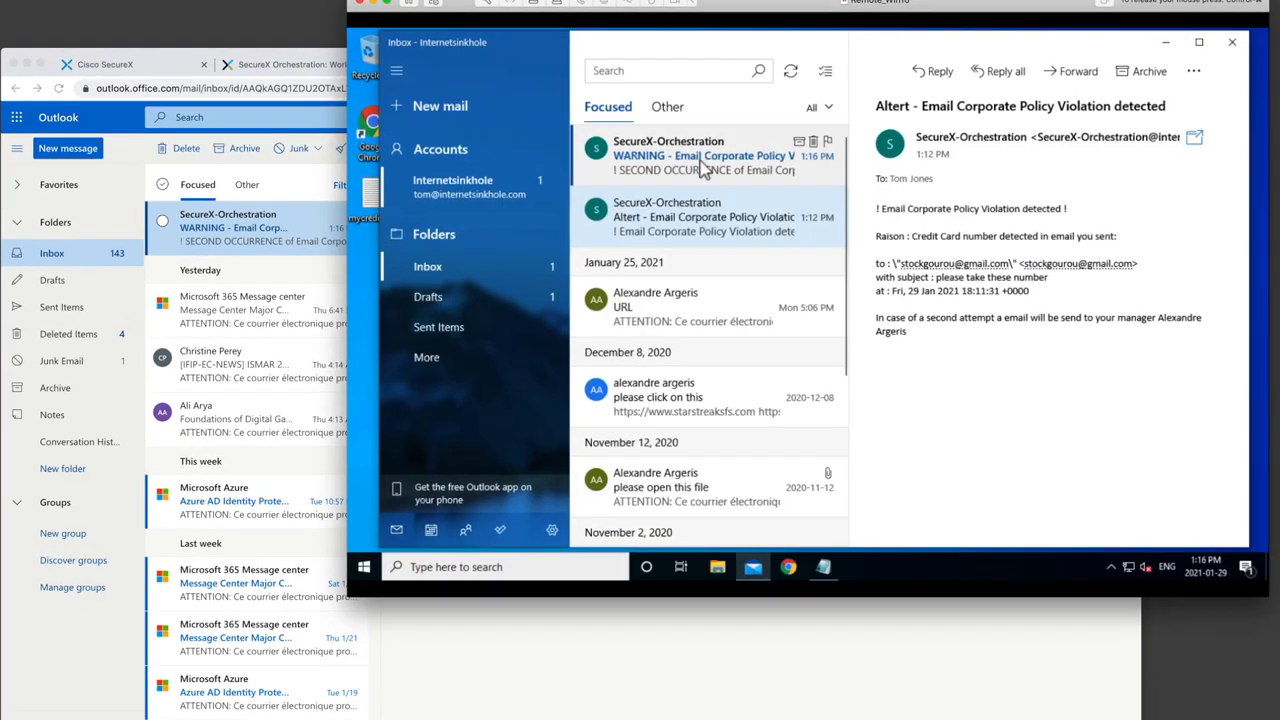
{"action": "left_click", "coordinate": [710, 155]}
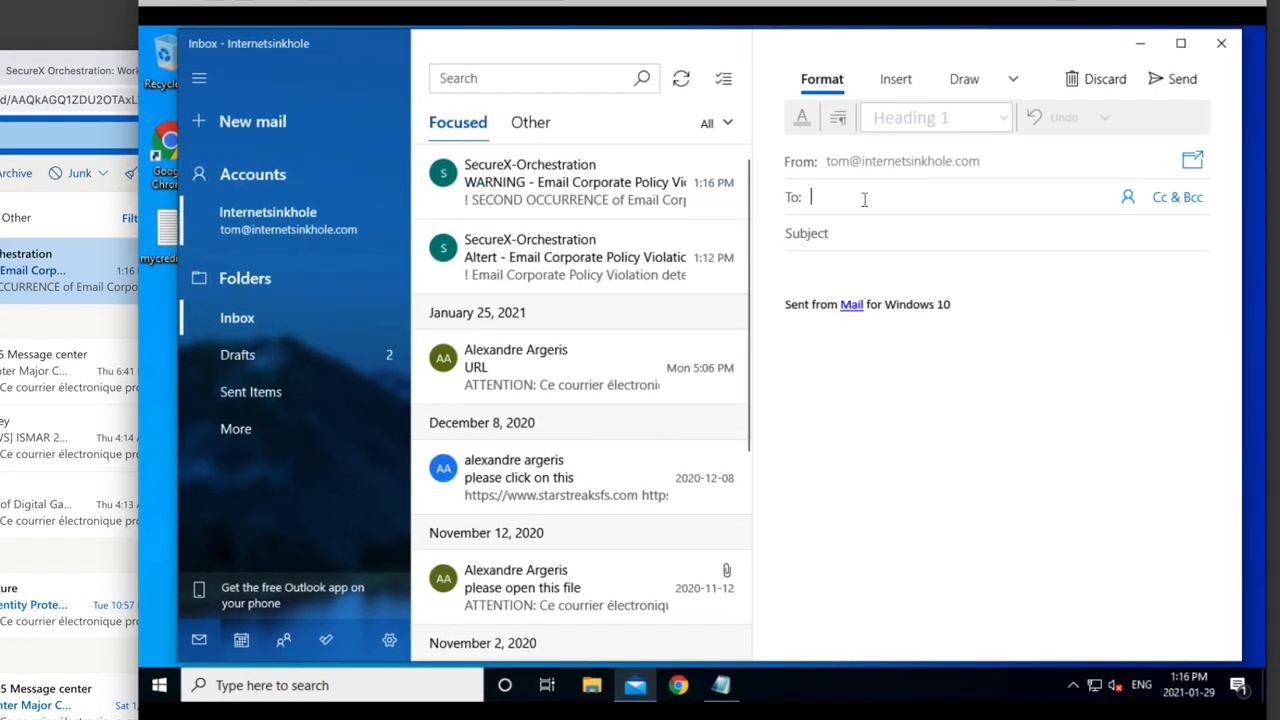
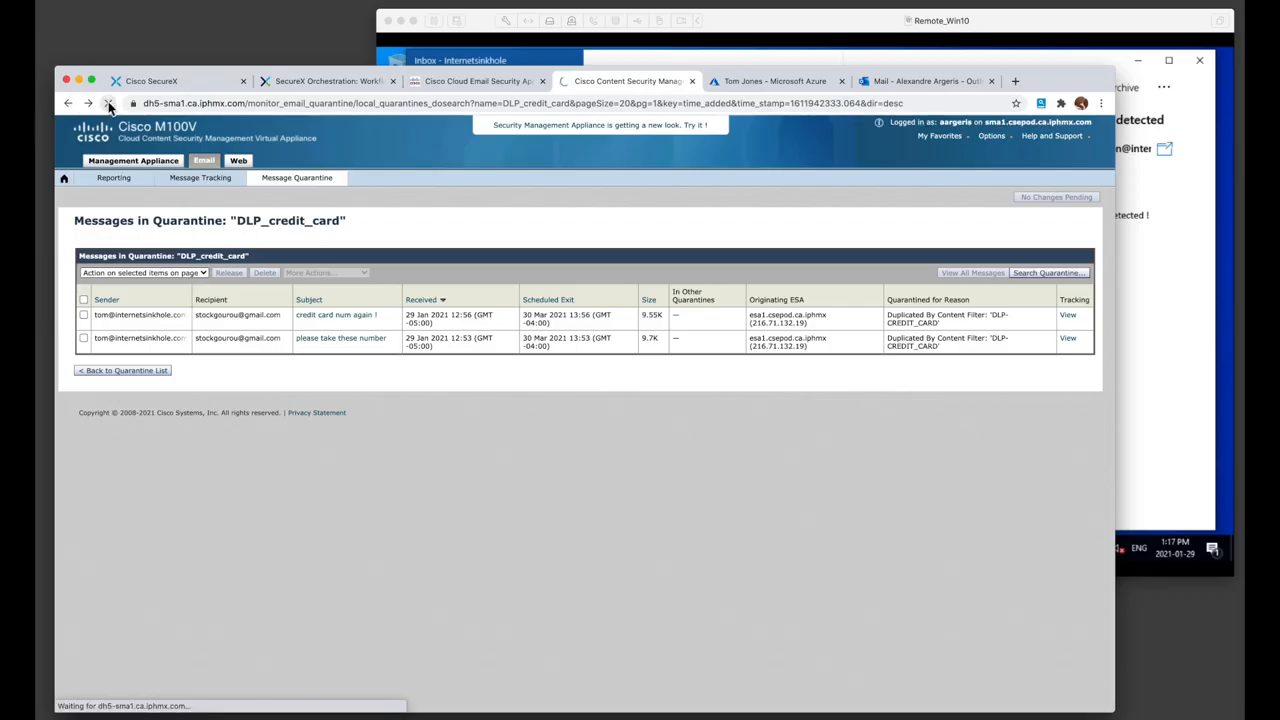
Refresh the DLP_credit_card quarantine and review the 'I will try again !' message's details
{"action": "left_click", "coordinate": [78, 103]}
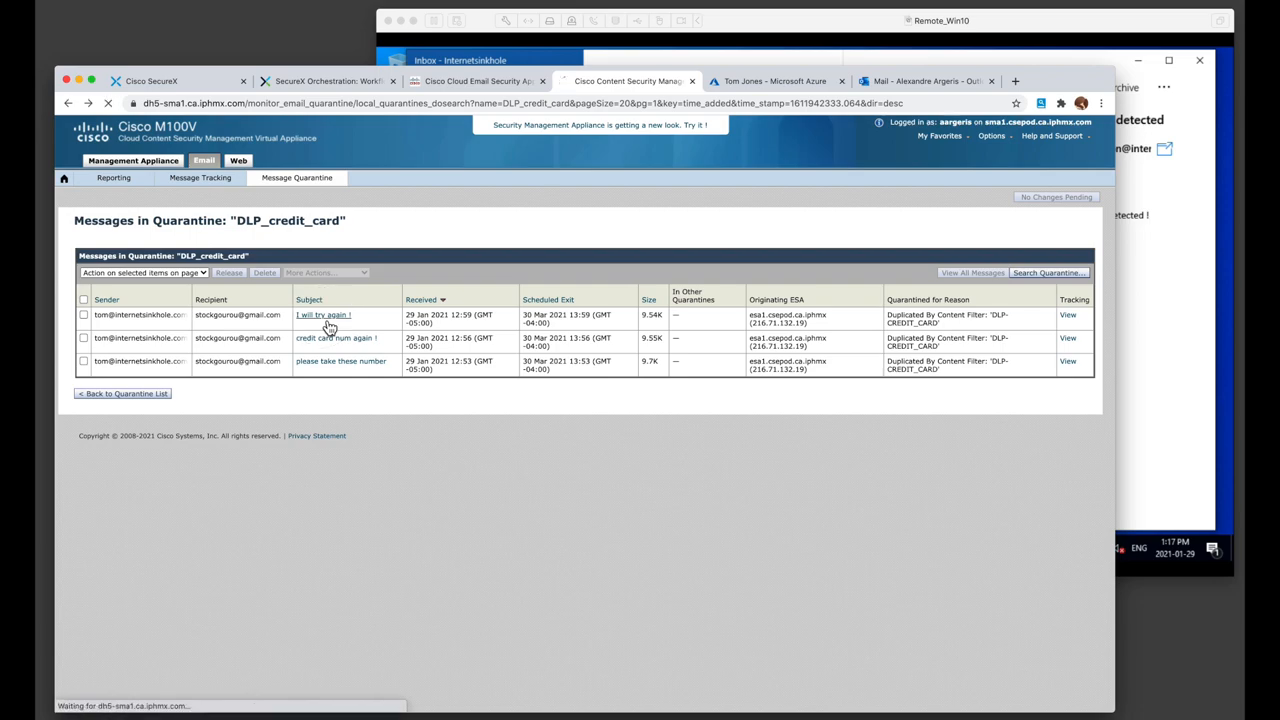
{"action": "left_click", "coordinate": [320, 314]}
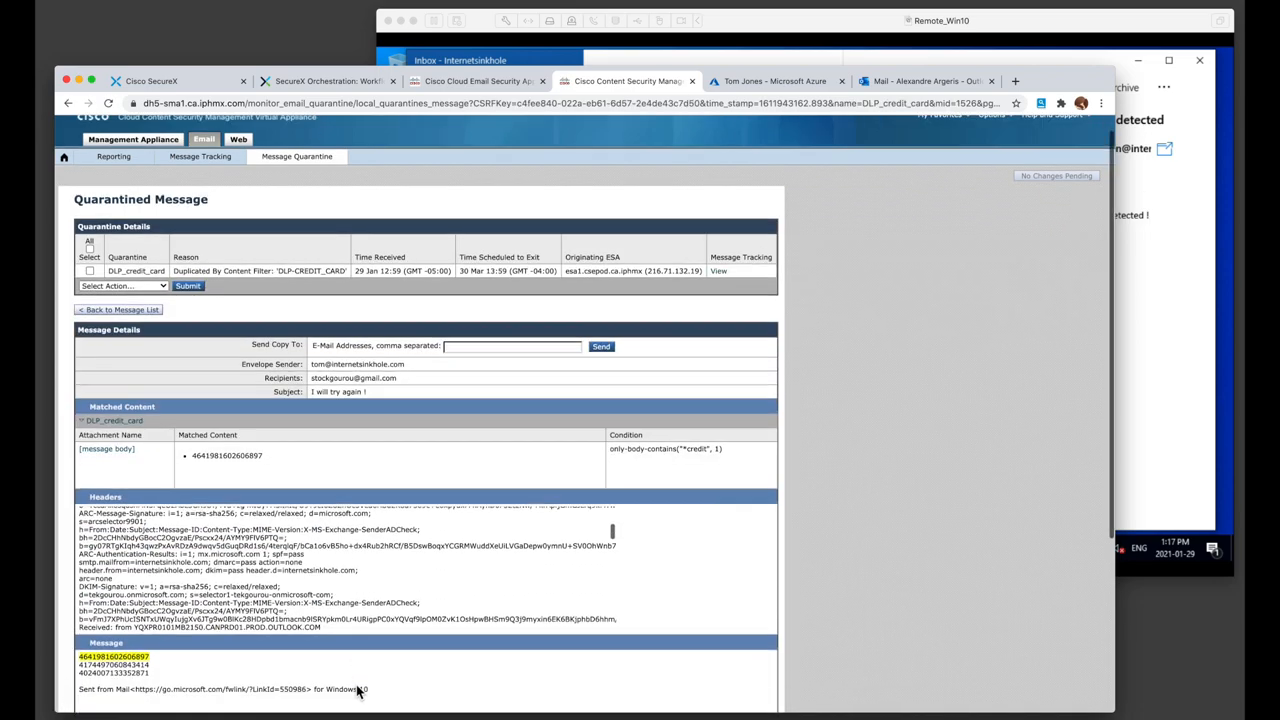
{"action": "scroll", "scroll_direction": "down", "scroll_amount": 3}
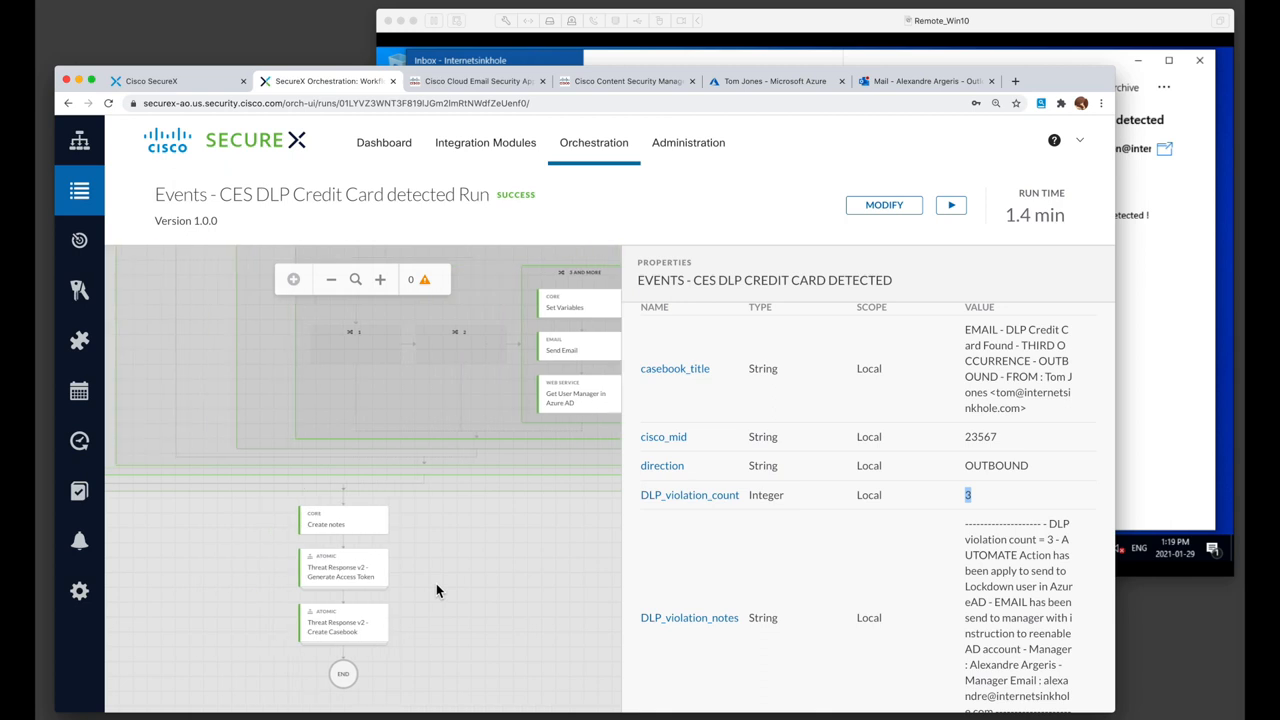
{"action": "mouse_move", "coordinate": [439, 598]}
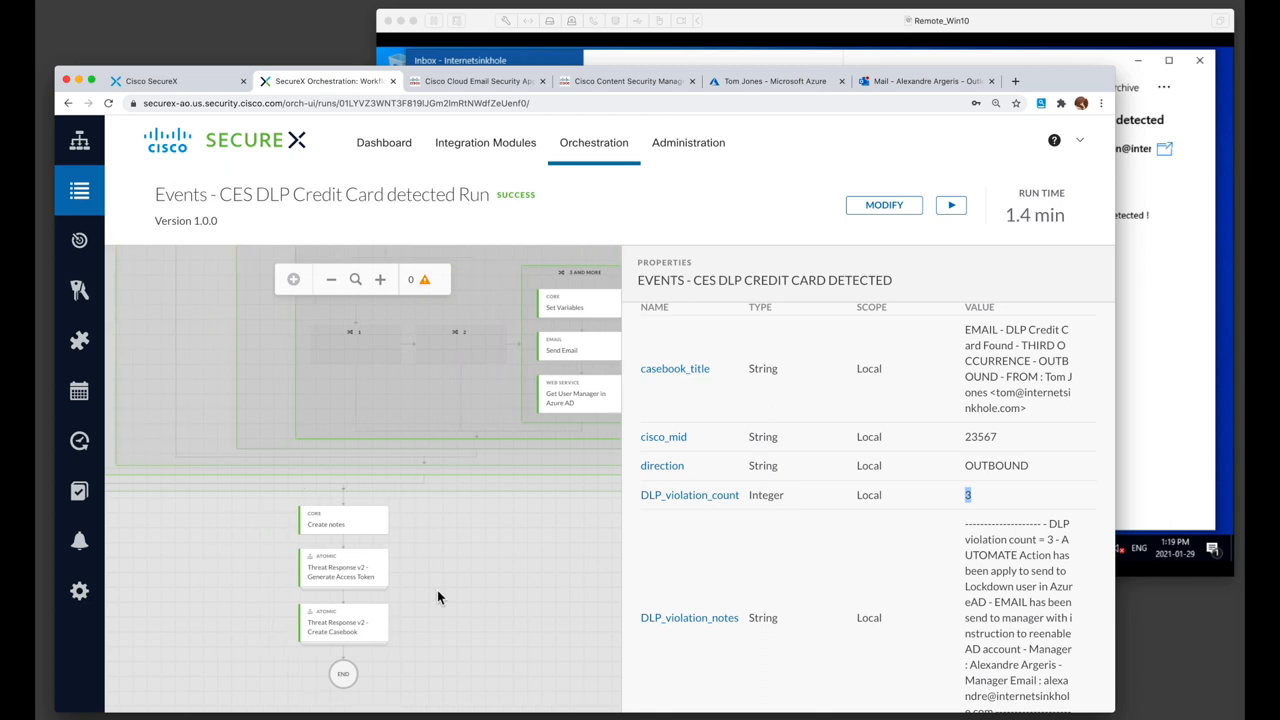
{"action": "mouse_move", "coordinate": [57, 95]}
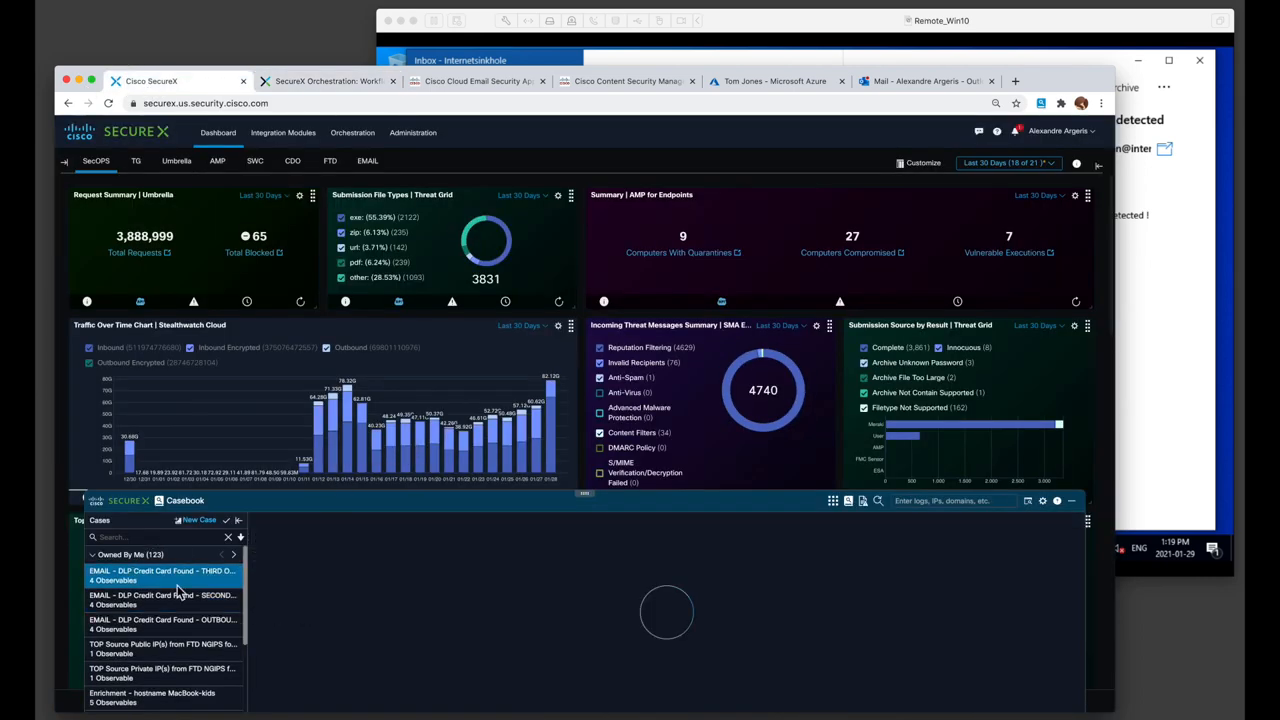
Open the 'EMAIL - DLP Credit Card Found - THIRD OCCURRENCE' case, then go to the Outlook mailbox
{"action": "left_click", "coordinate": [160, 574]}
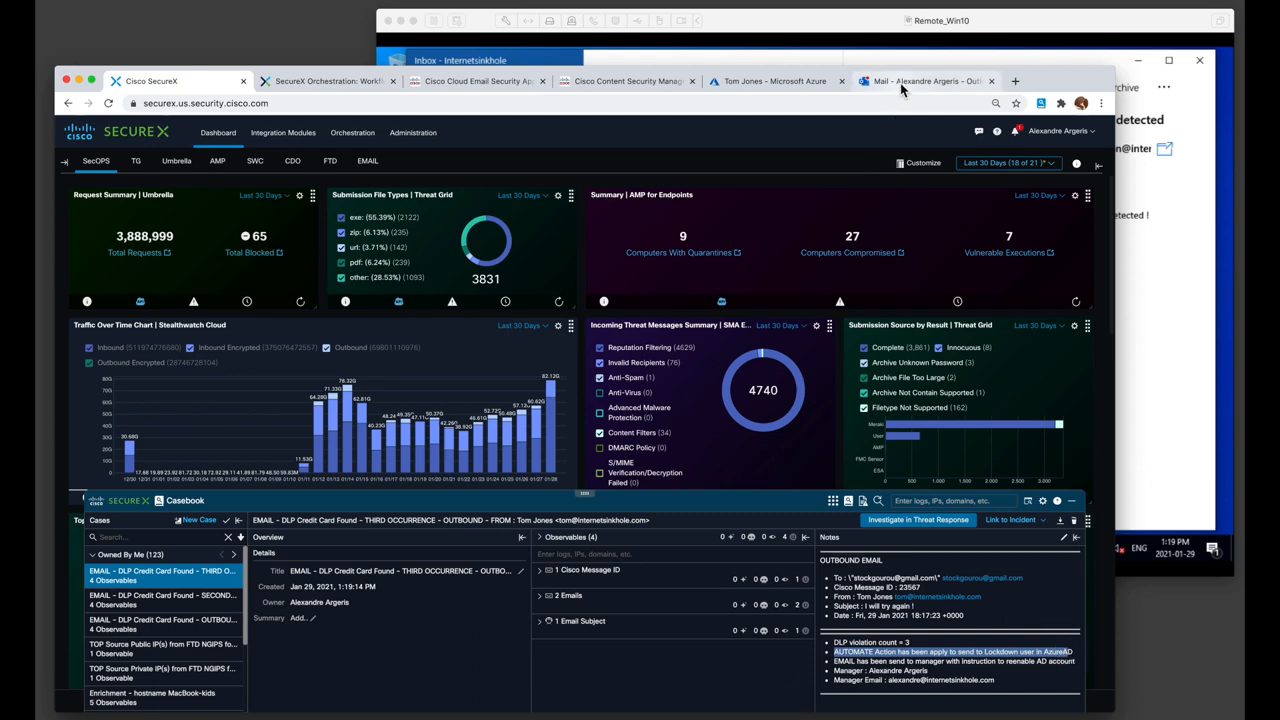
{"action": "left_click", "coordinate": [925, 81]}
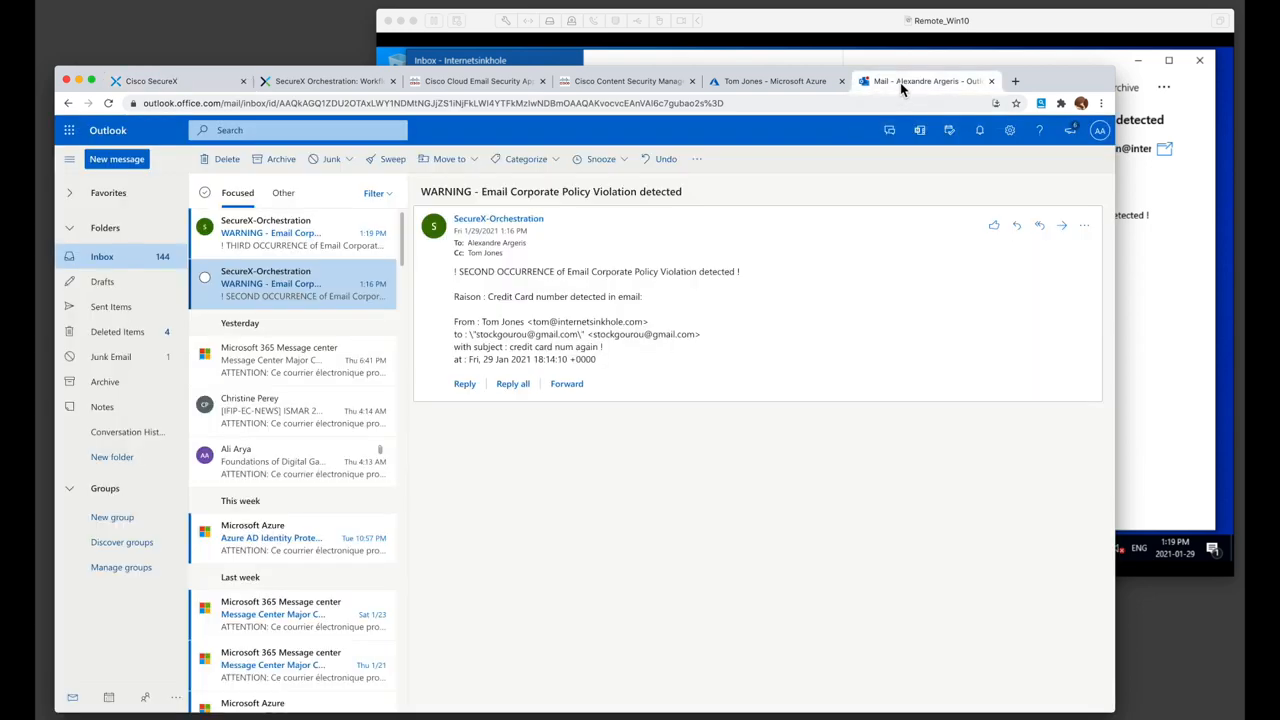
{"action": "left_click", "coordinate": [290, 233]}
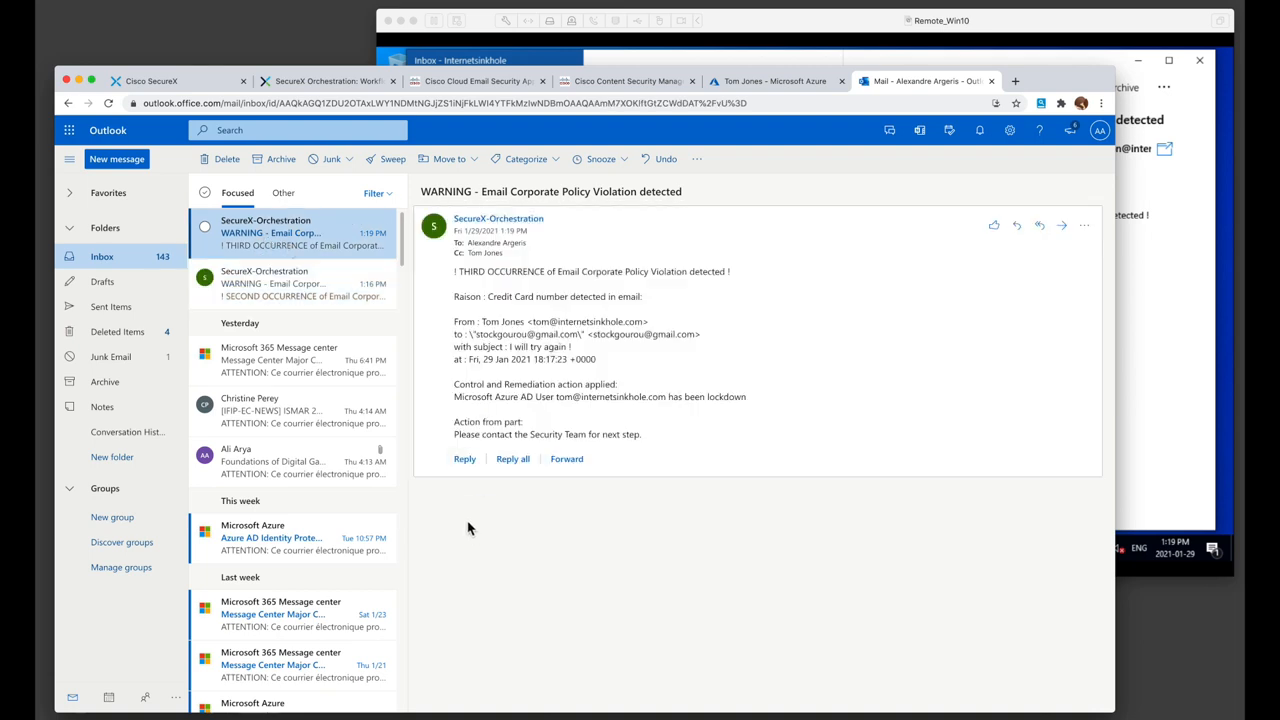
{"action": "mouse_move", "coordinate": [737, 278]}
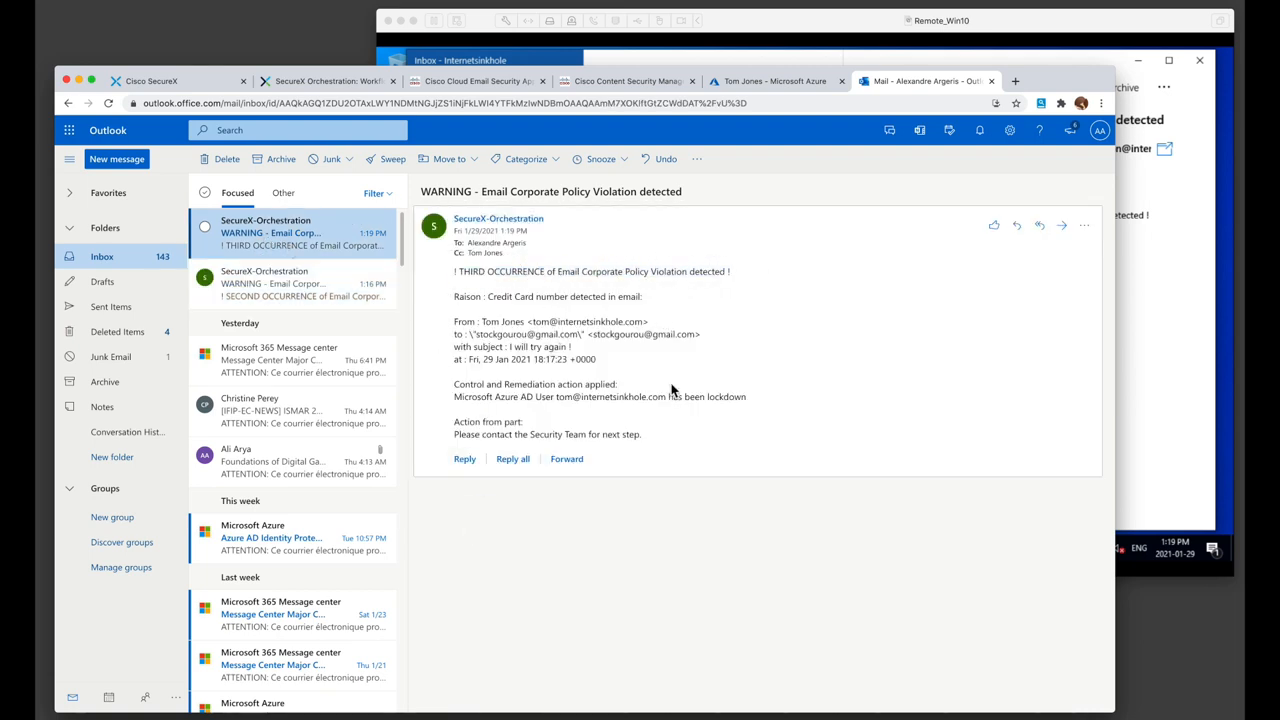
{"action": "mouse_move", "coordinate": [758, 405]}
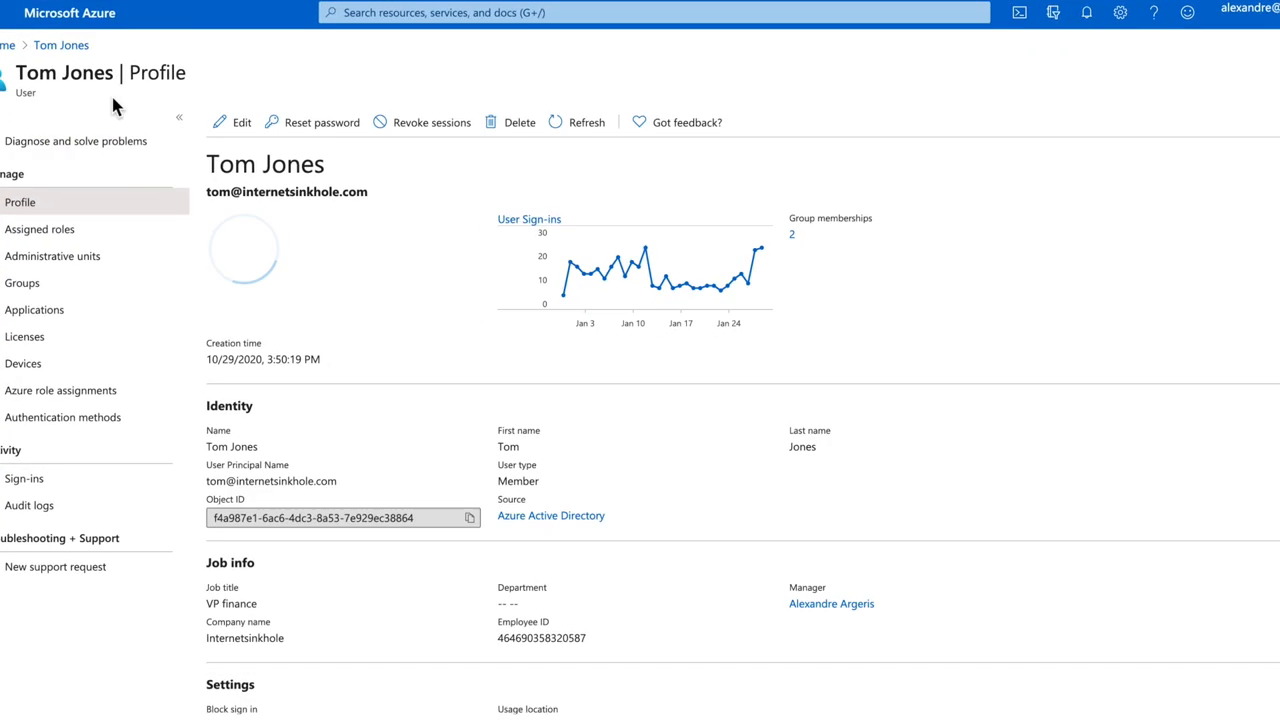
{"action": "scroll", "scroll_direction": "down", "scroll_amount": 3}
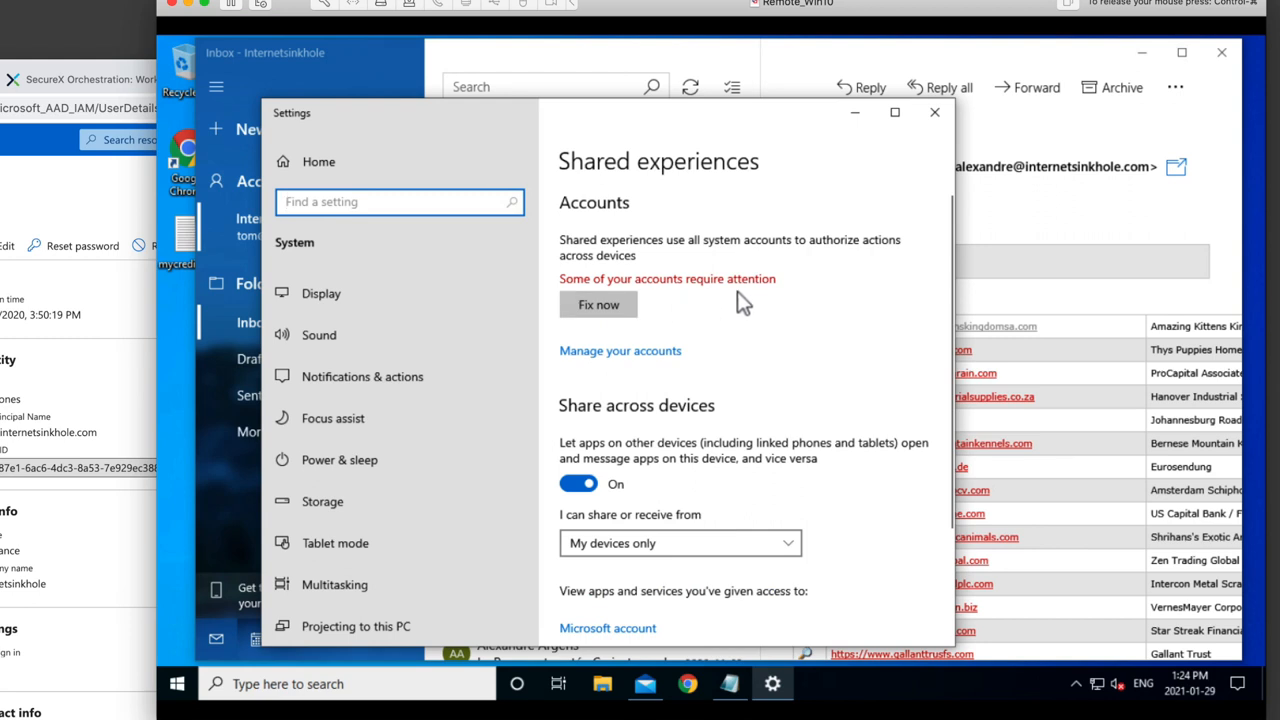
{"action": "left_click", "coordinate": [620, 350]}
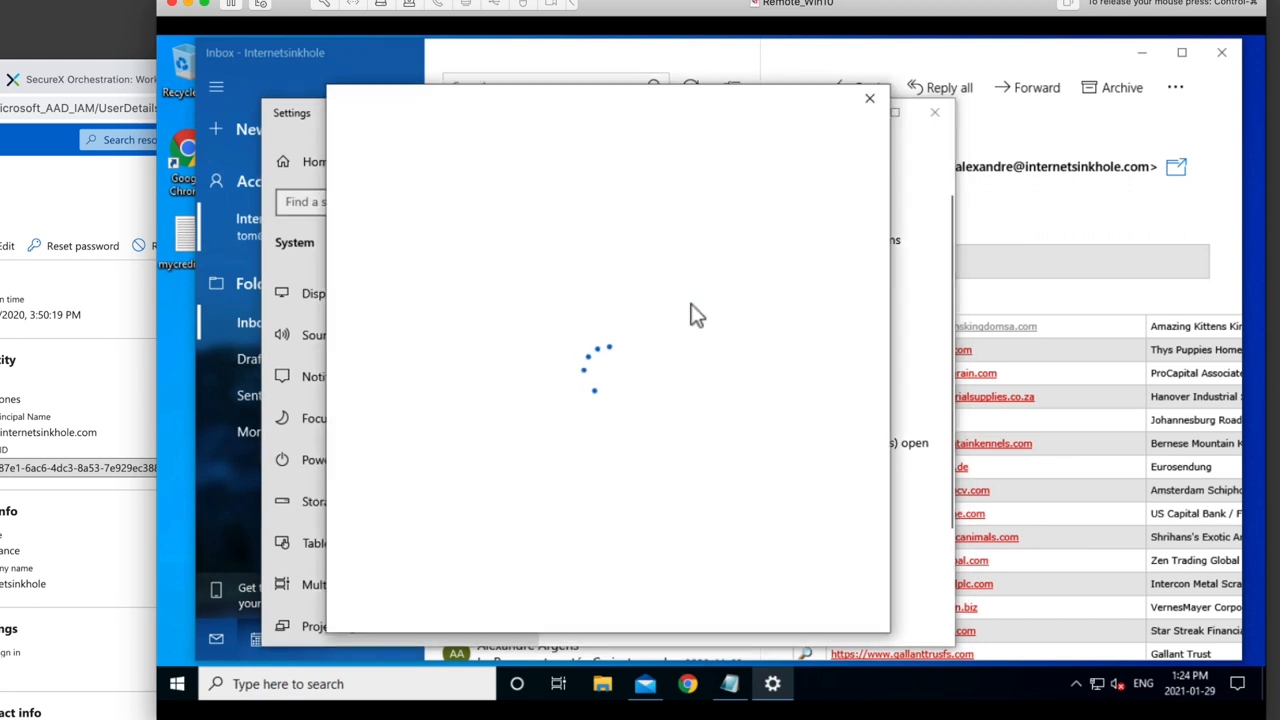